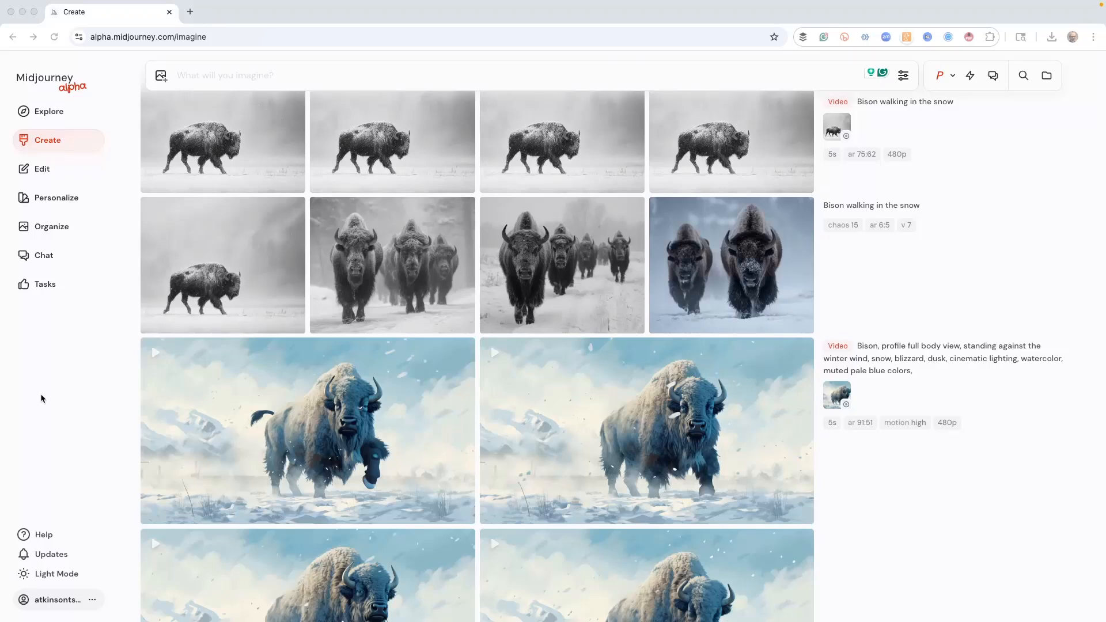
{"action": "mouse_move", "coordinate": [271, 271]}
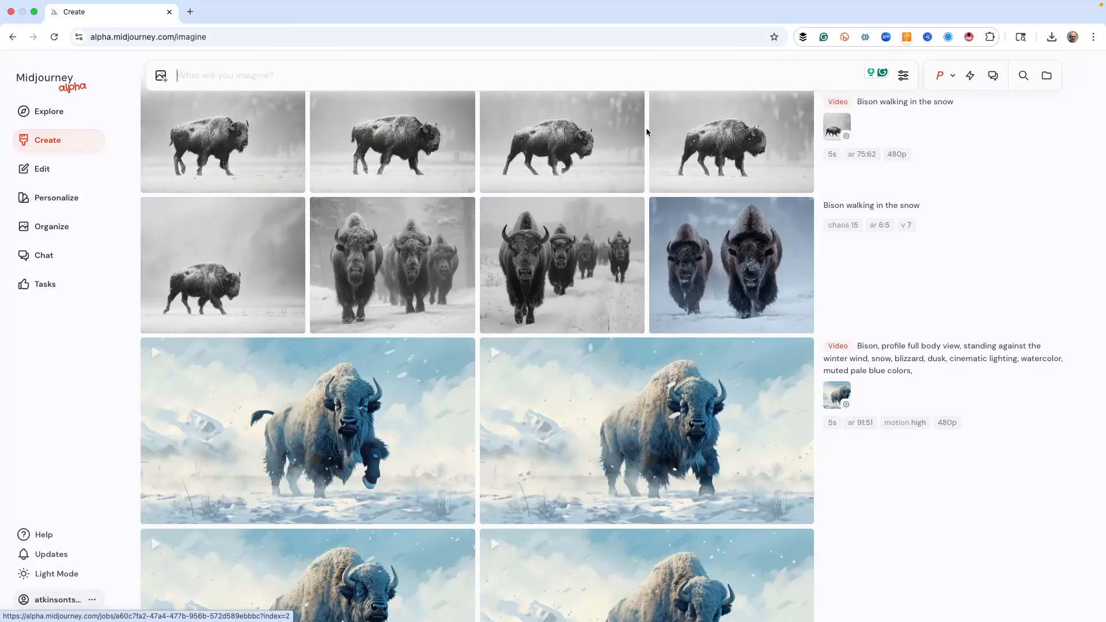
{"action": "mouse_move", "coordinate": [222, 141]}
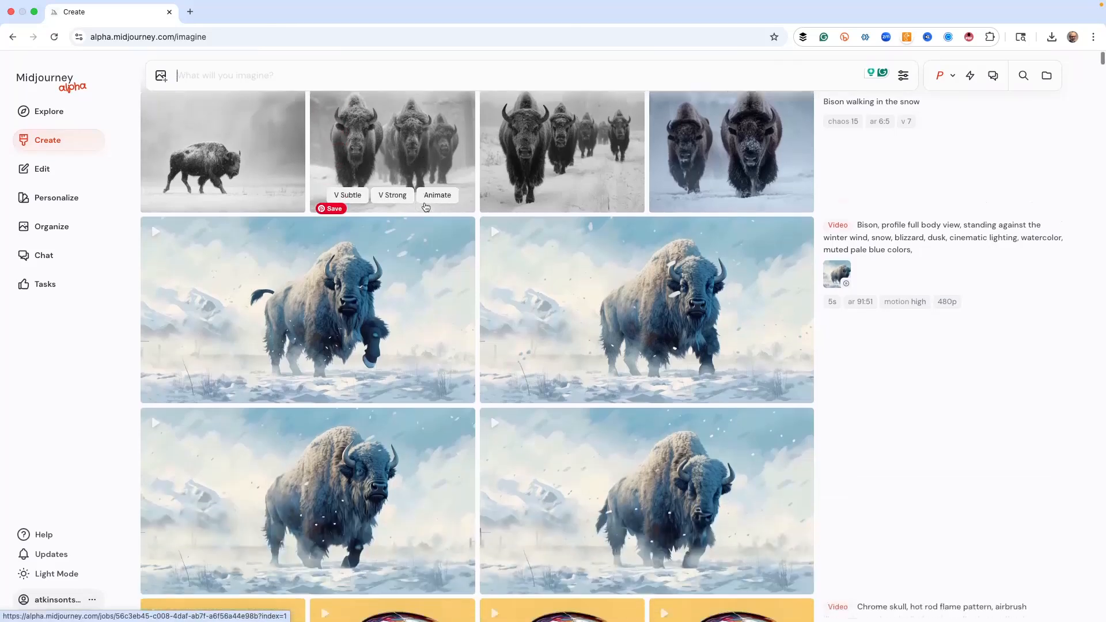
Scroll the Create feed past bear, wolf, mug and skull videos down to the puppy logo animations
{"action": "scroll", "scroll_direction": "down", "scroll_amount": 3}
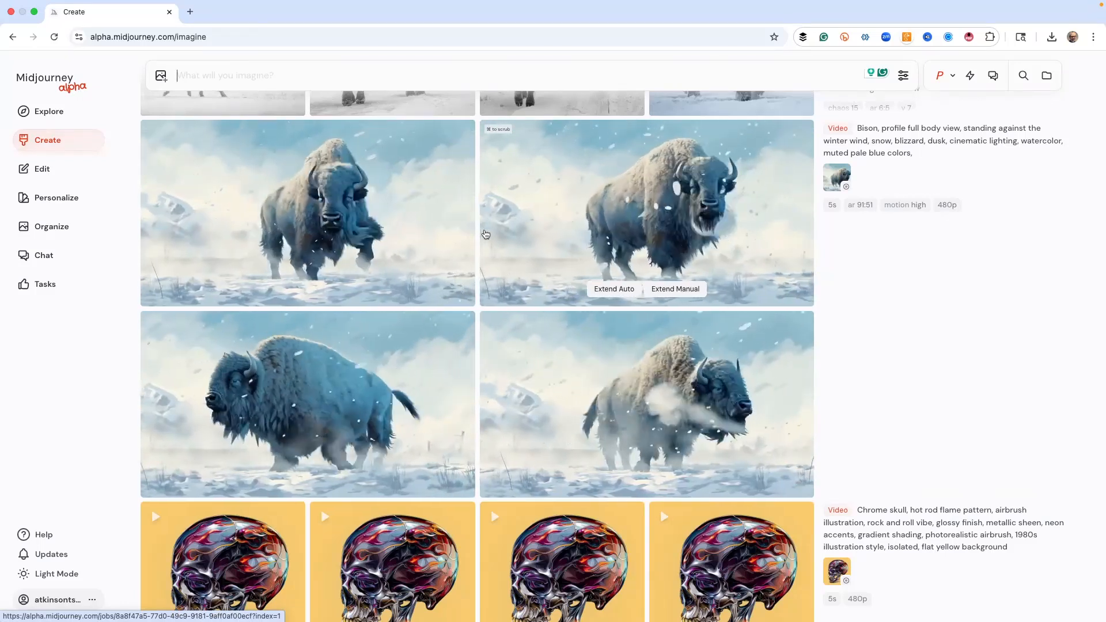
{"action": "scroll", "scroll_direction": "down", "scroll_amount": 3}
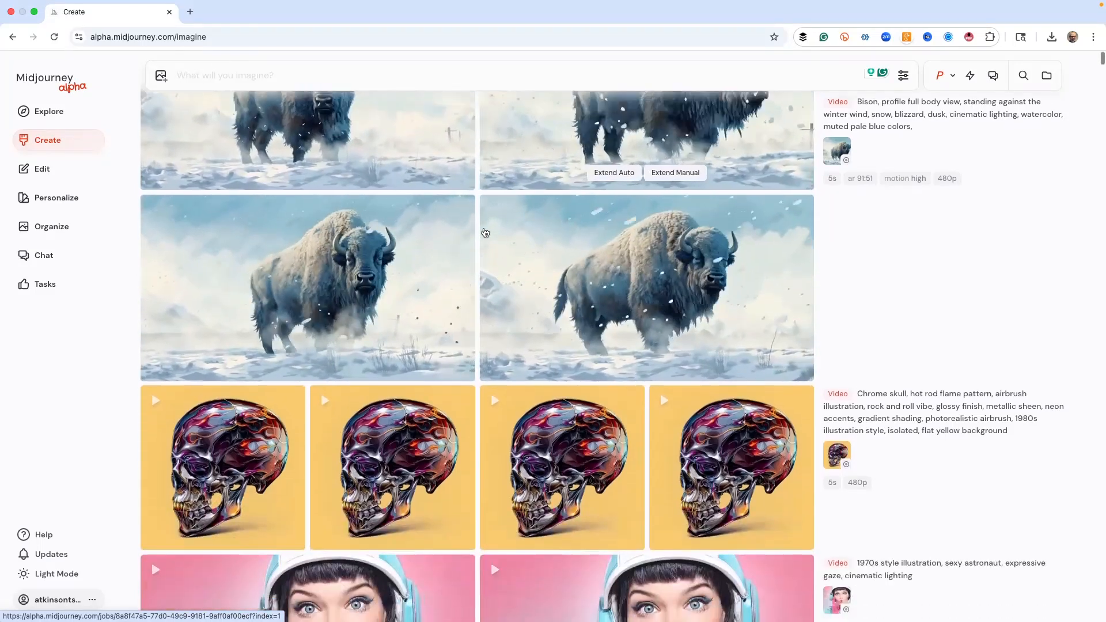
{"action": "scroll", "scroll_direction": "down", "scroll_amount": 3}
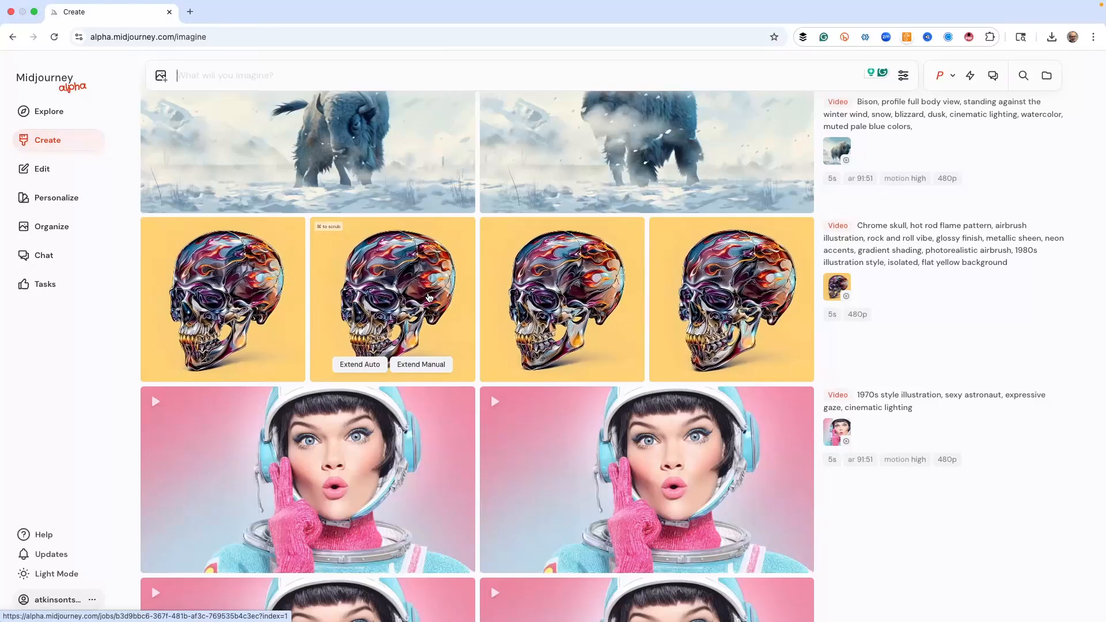
{"action": "scroll", "scroll_direction": "down", "scroll_amount": 3}
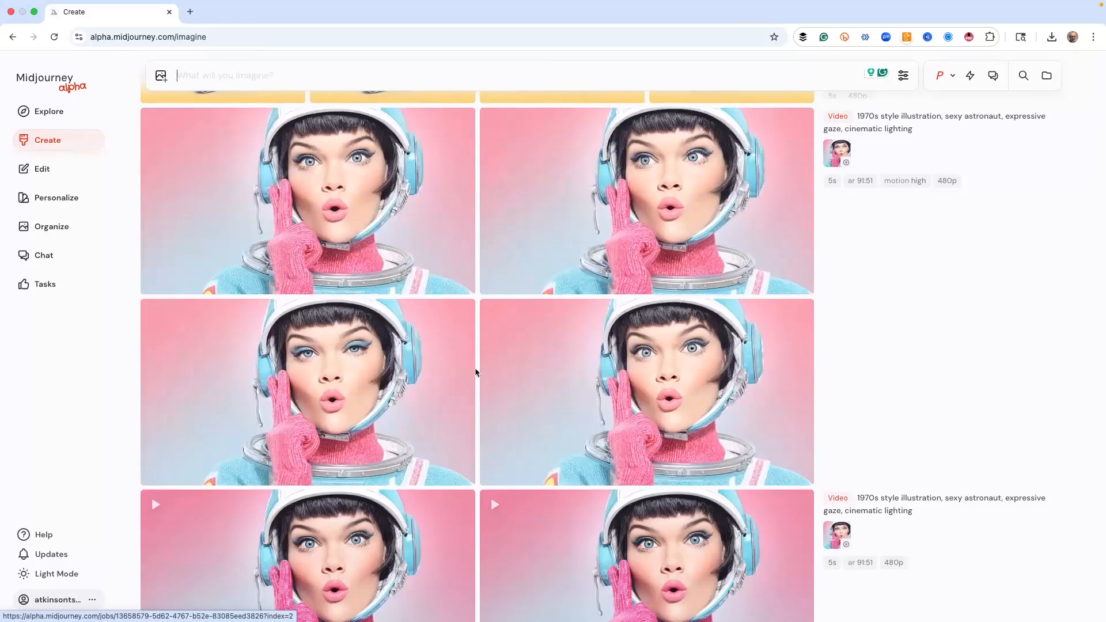
{"action": "scroll", "scroll_direction": "down", "scroll_amount": 3}
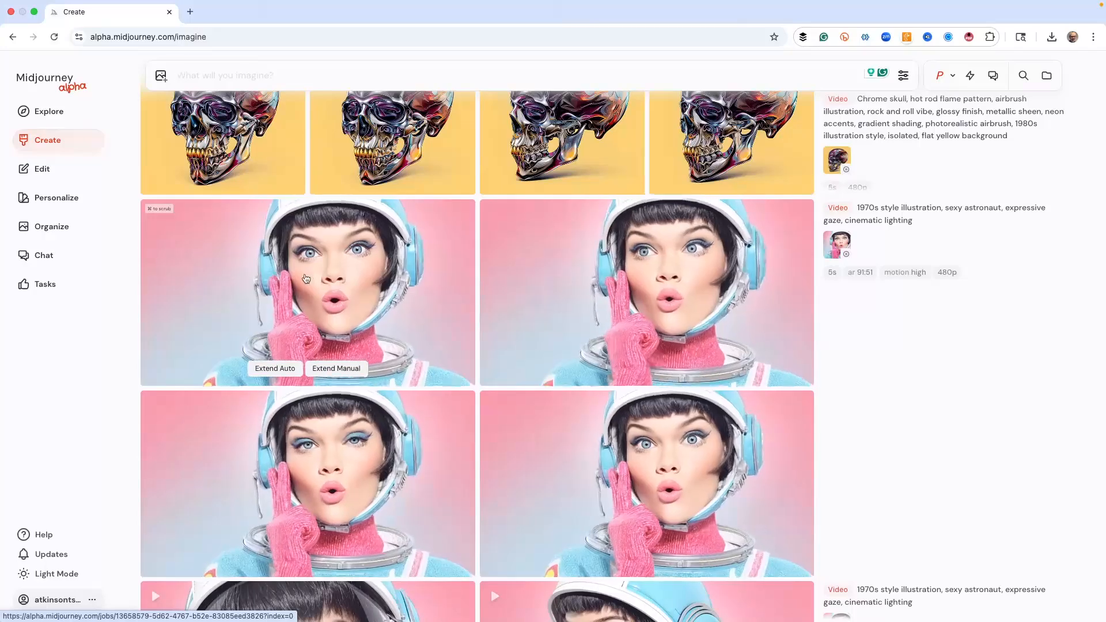
{"action": "scroll", "scroll_direction": "down", "scroll_amount": 3}
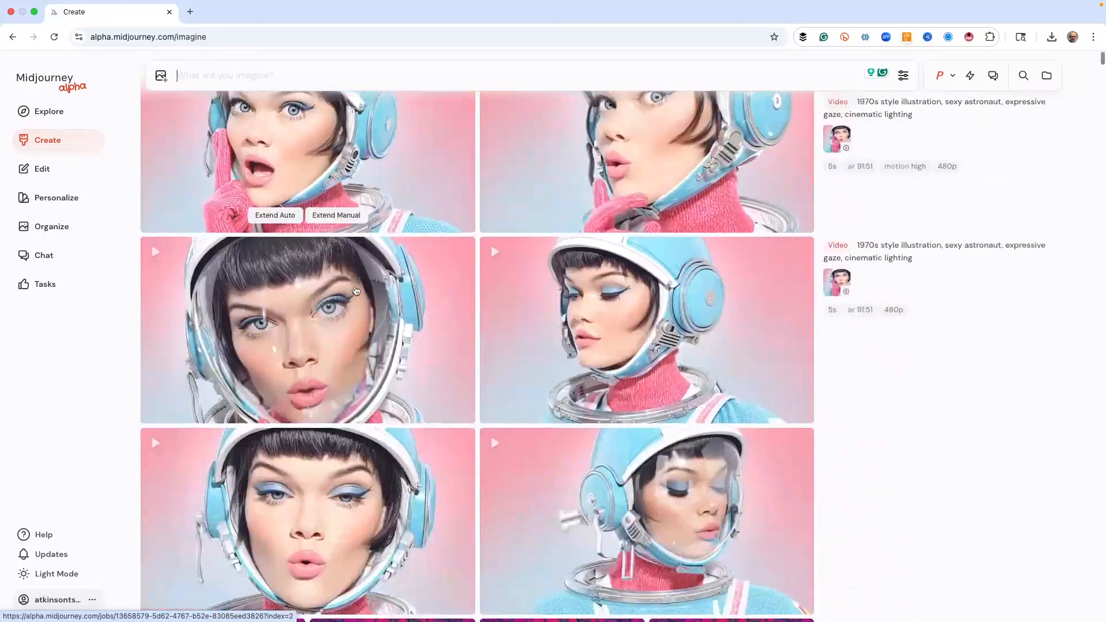
{"action": "scroll", "scroll_direction": "down", "scroll_amount": 3}
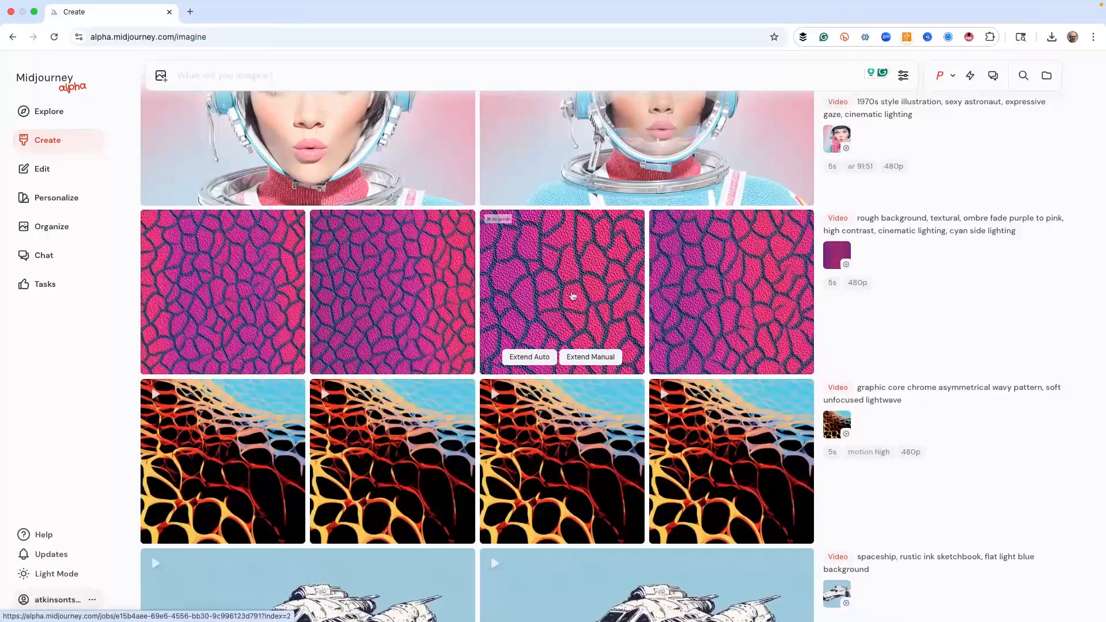
{"action": "mouse_move", "coordinate": [407, 294]}
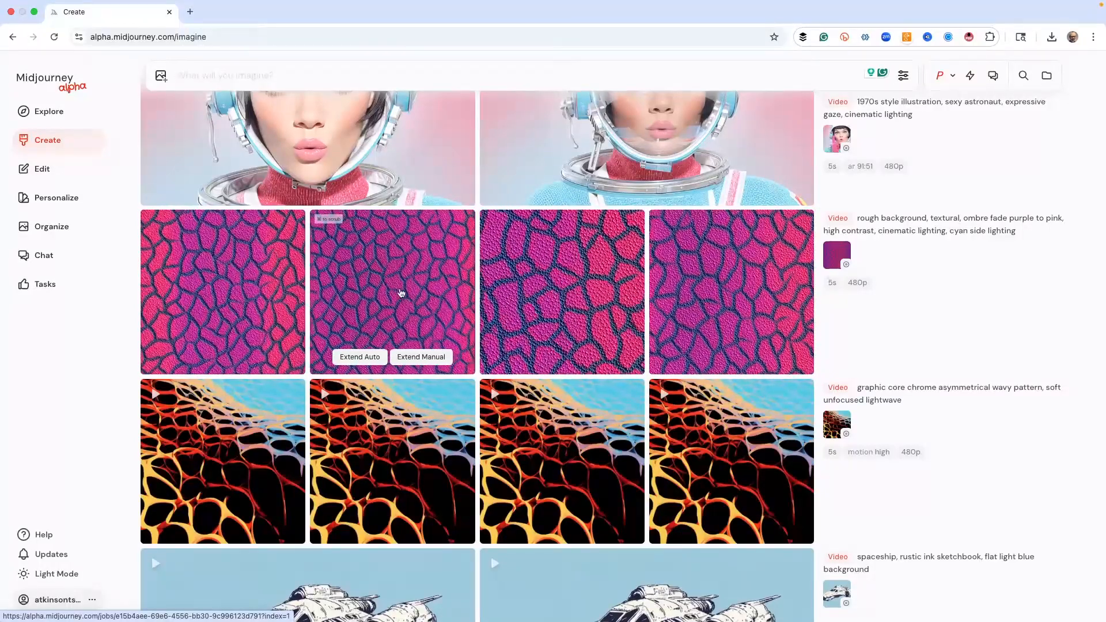
{"action": "mouse_move", "coordinate": [234, 298]}
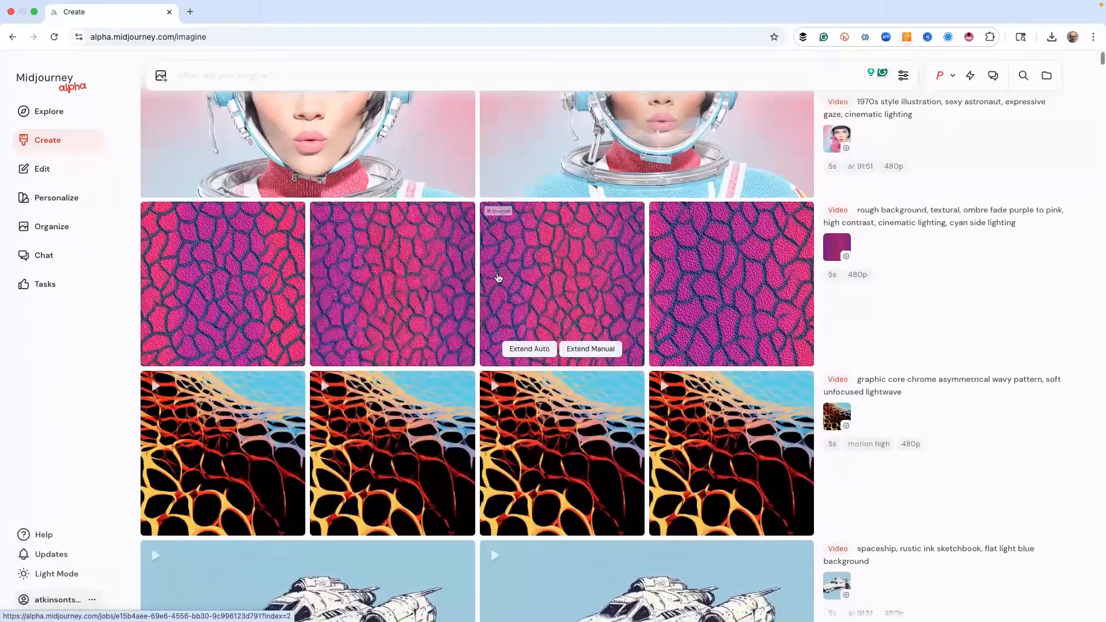
{"action": "scroll", "scroll_direction": "down", "scroll_amount": 3}
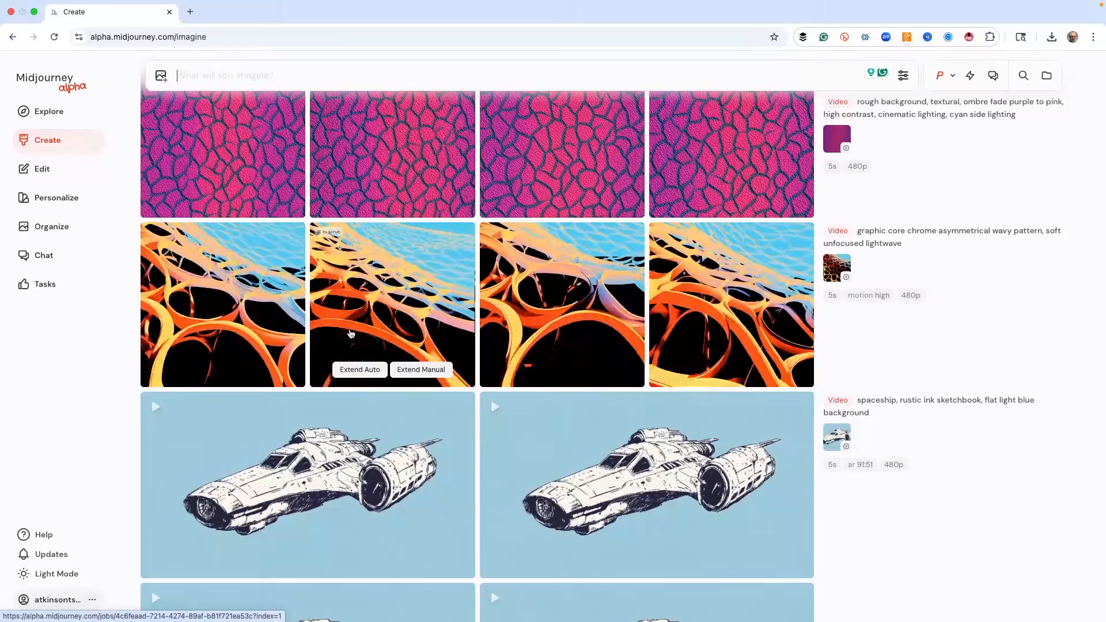
{"action": "scroll", "scroll_direction": "down", "scroll_amount": 3}
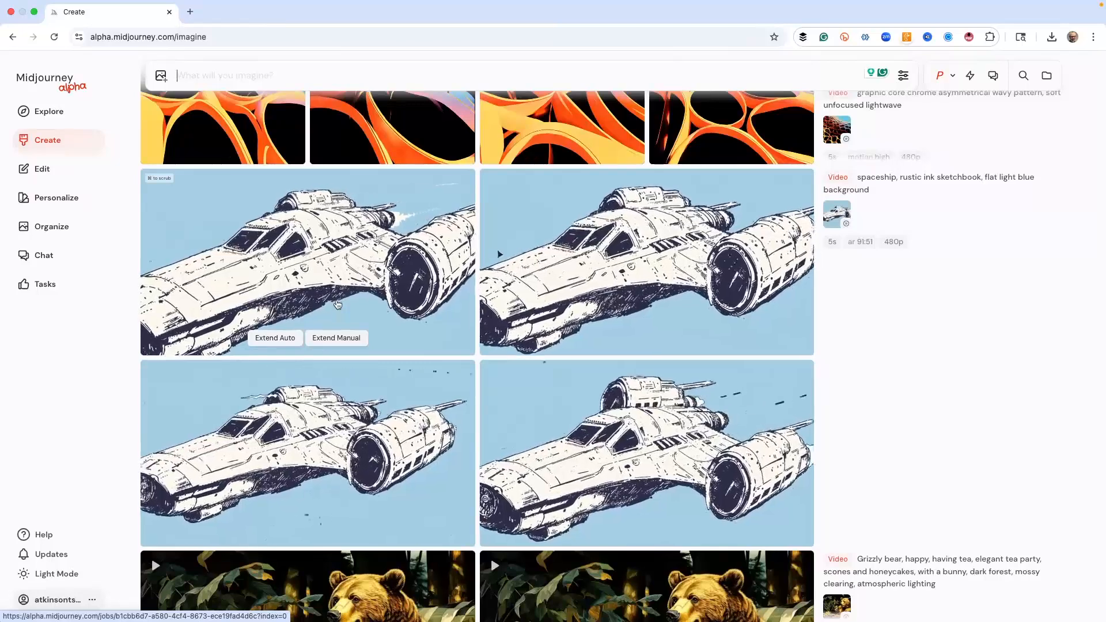
{"action": "scroll", "scroll_direction": "down", "scroll_amount": 3}
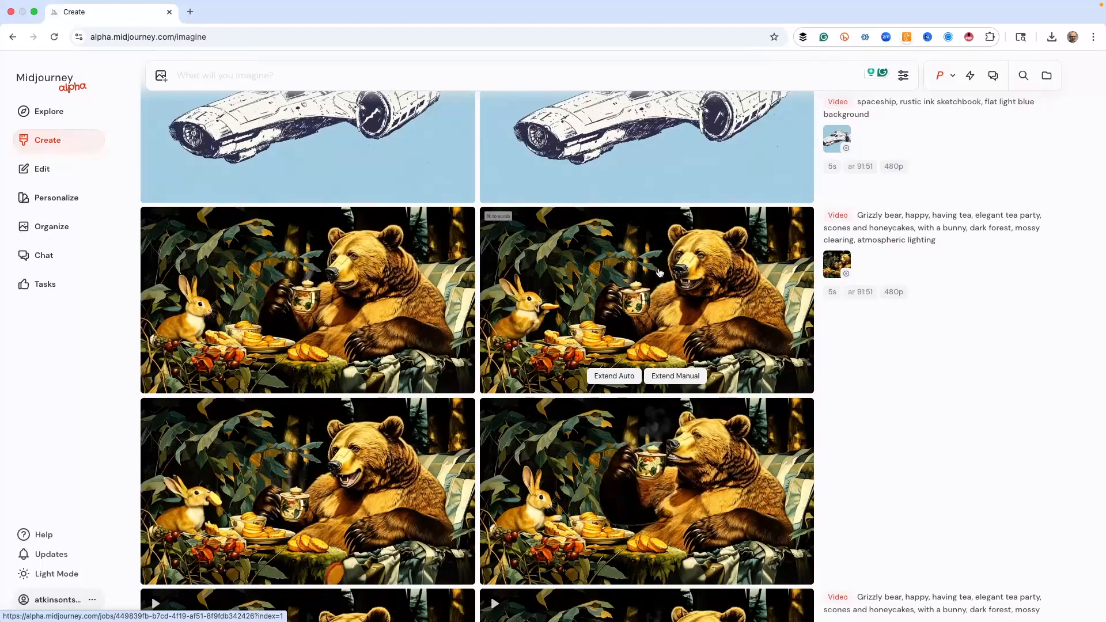
{"action": "scroll", "scroll_direction": "down", "scroll_amount": 3}
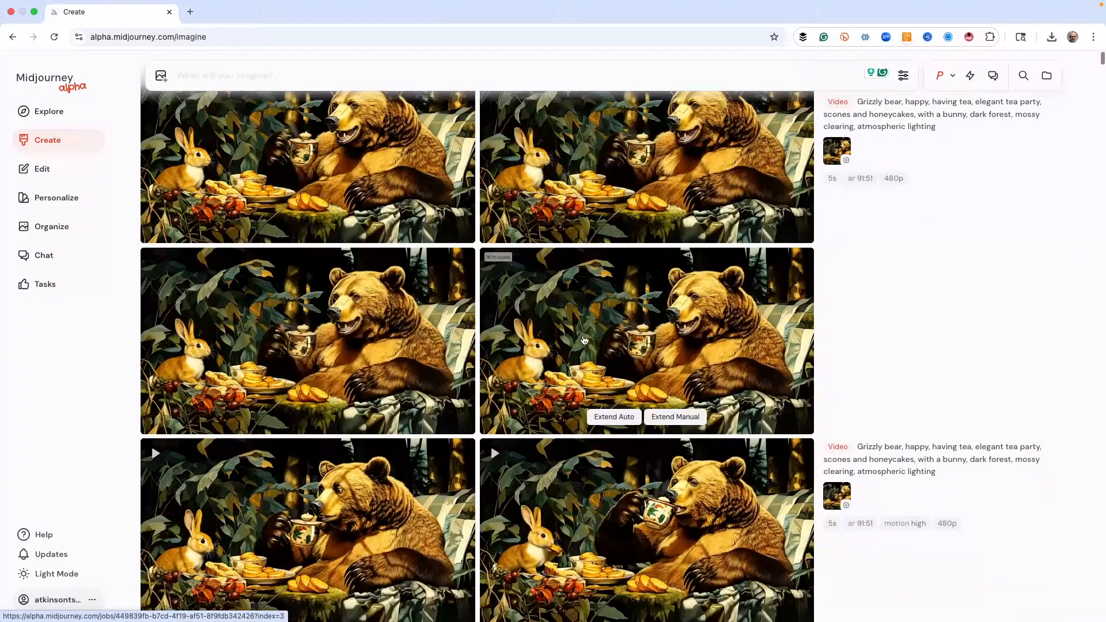
{"action": "scroll", "scroll_direction": "down", "scroll_amount": 3}
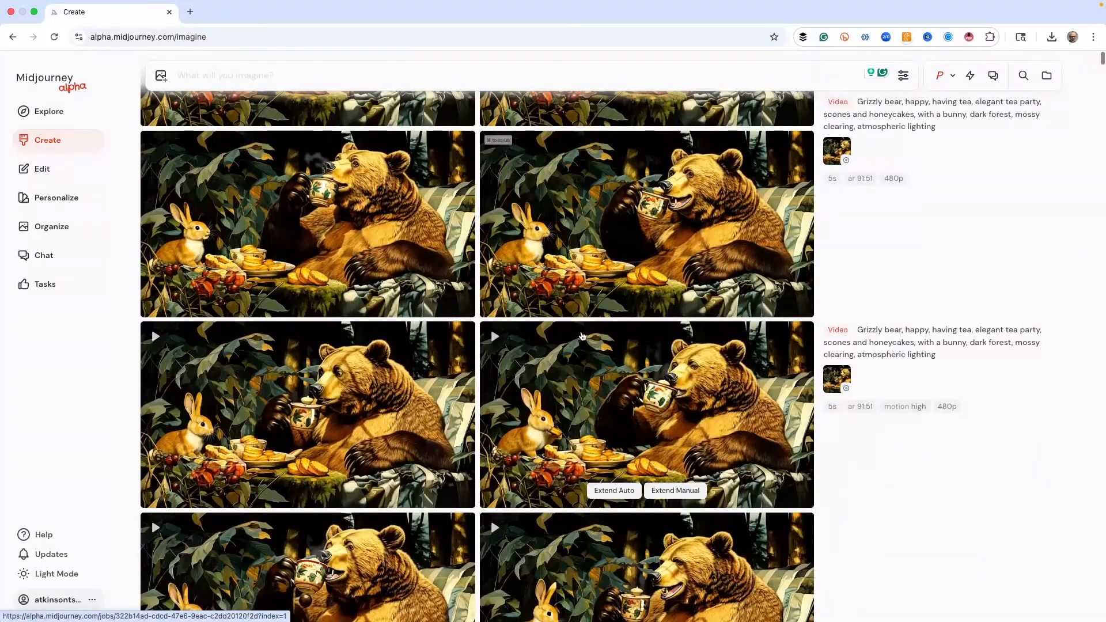
{"action": "scroll", "scroll_direction": "down", "scroll_amount": 3}
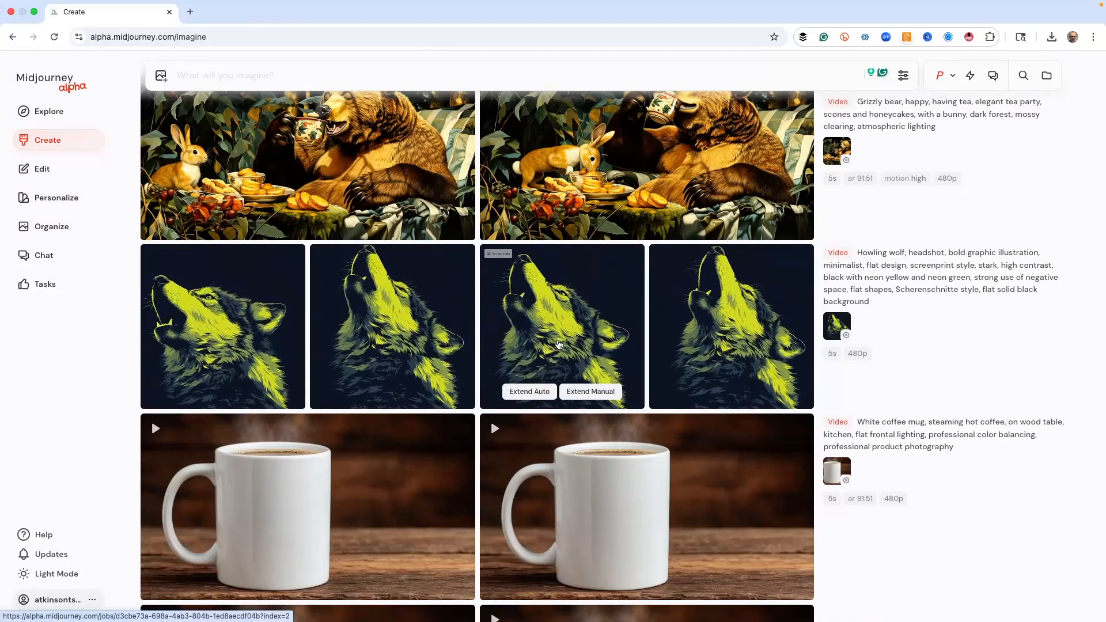
{"action": "scroll", "scroll_direction": "down", "scroll_amount": 3}
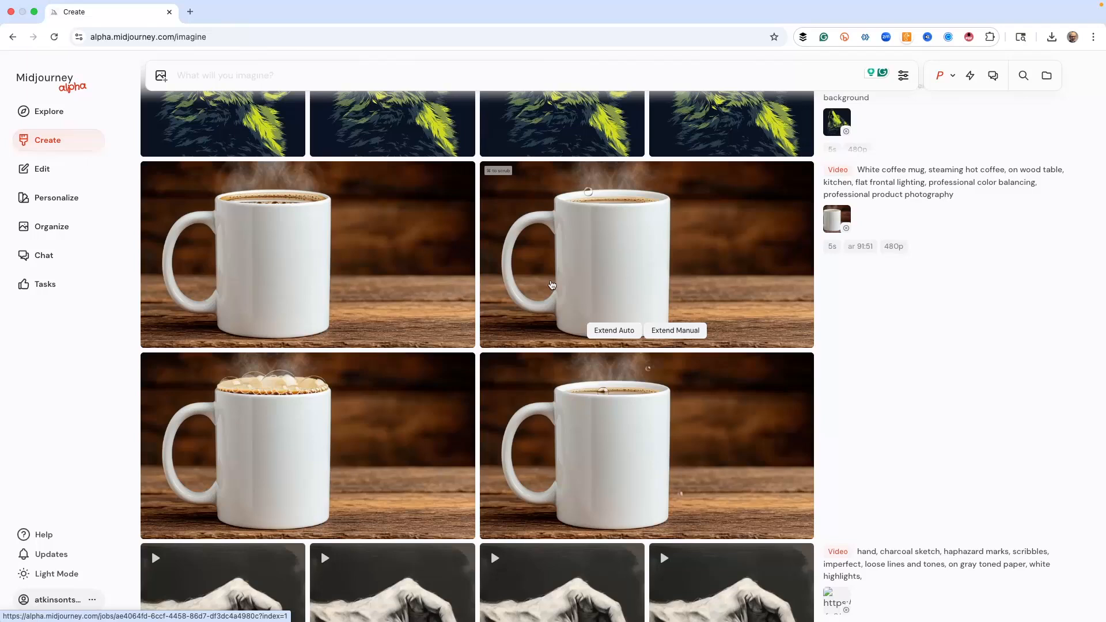
{"action": "scroll", "scroll_direction": "down", "scroll_amount": 3}
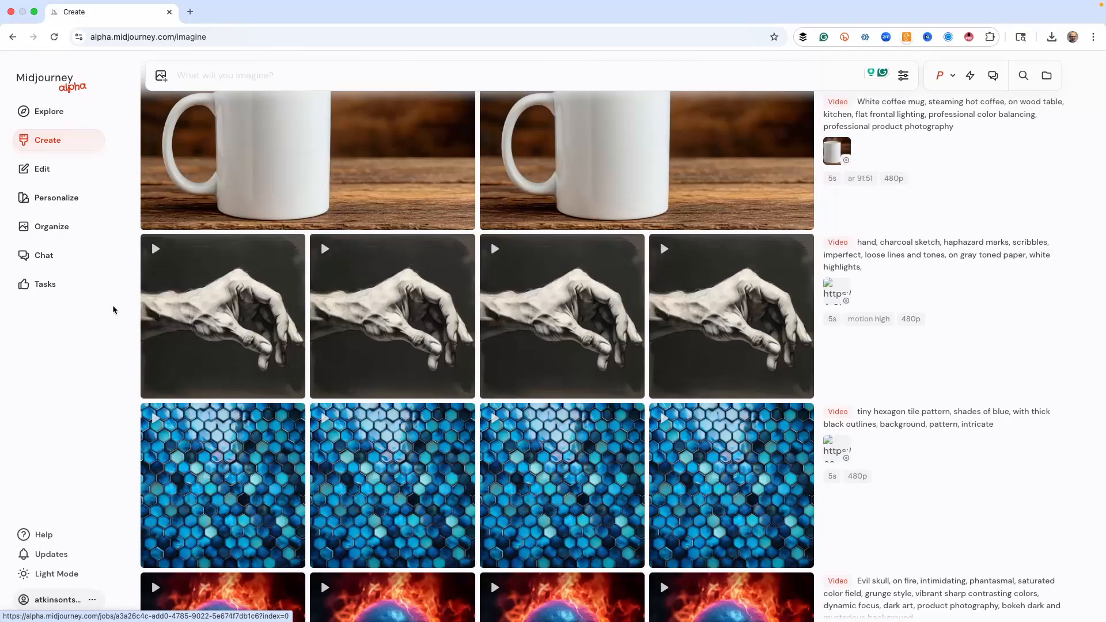
{"action": "mouse_move", "coordinate": [438, 309]}
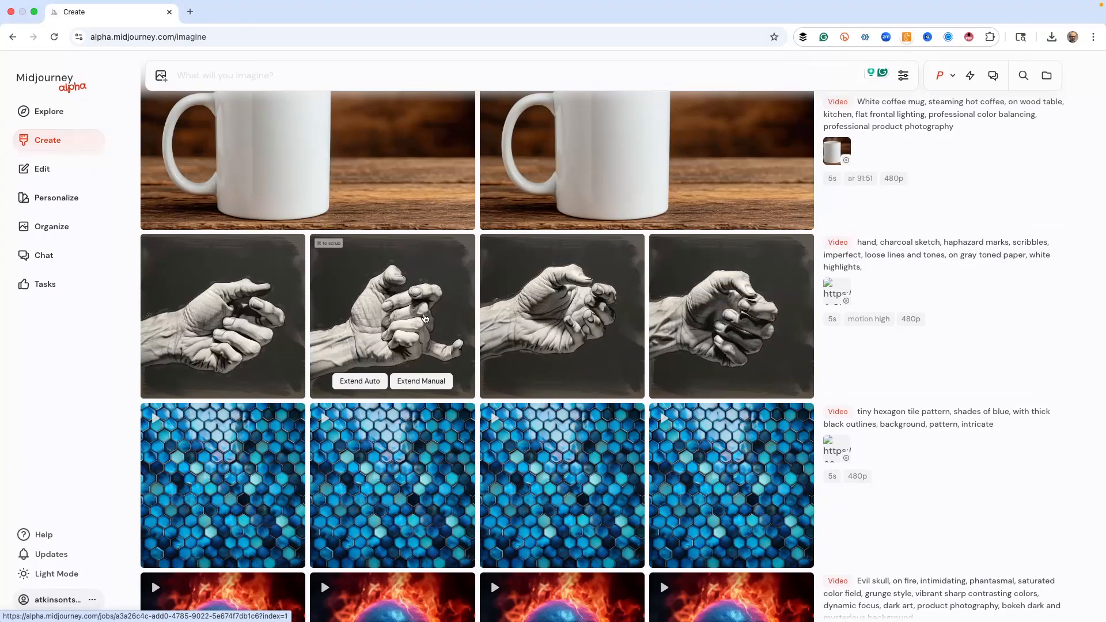
{"action": "scroll", "scroll_direction": "down", "scroll_amount": 3}
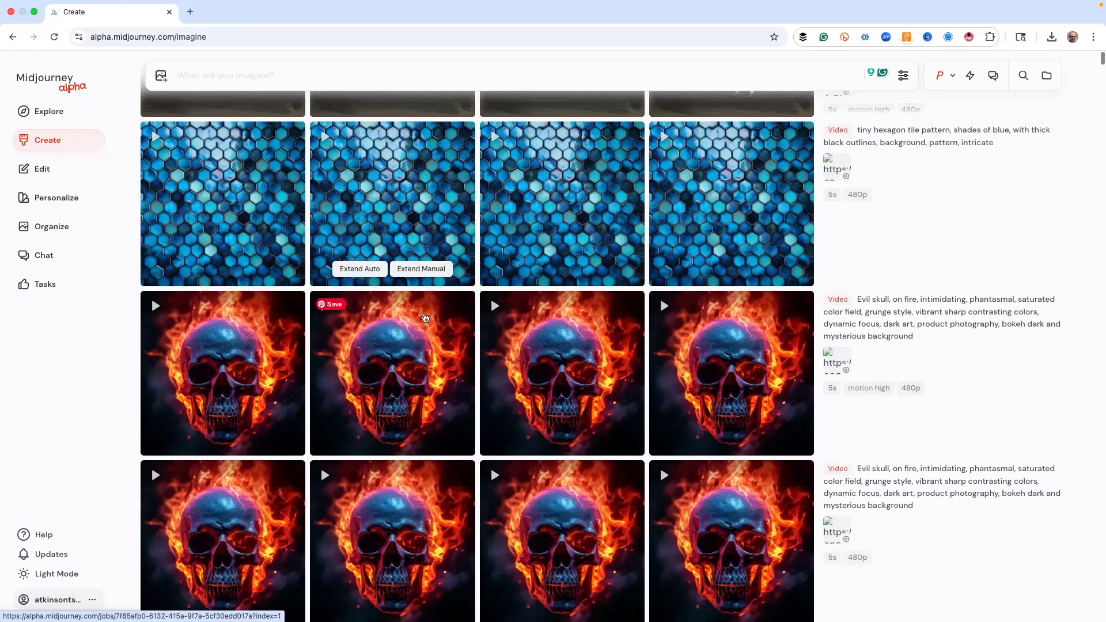
{"action": "scroll", "scroll_direction": "down", "scroll_amount": 3}
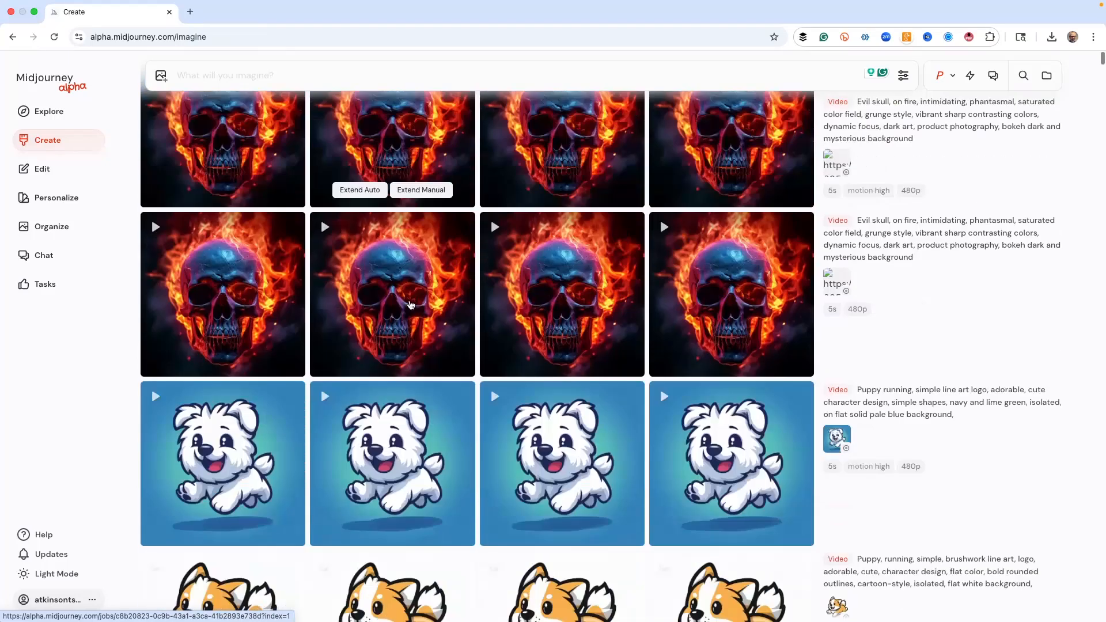
{"action": "scroll", "scroll_direction": "down", "scroll_amount": 3}
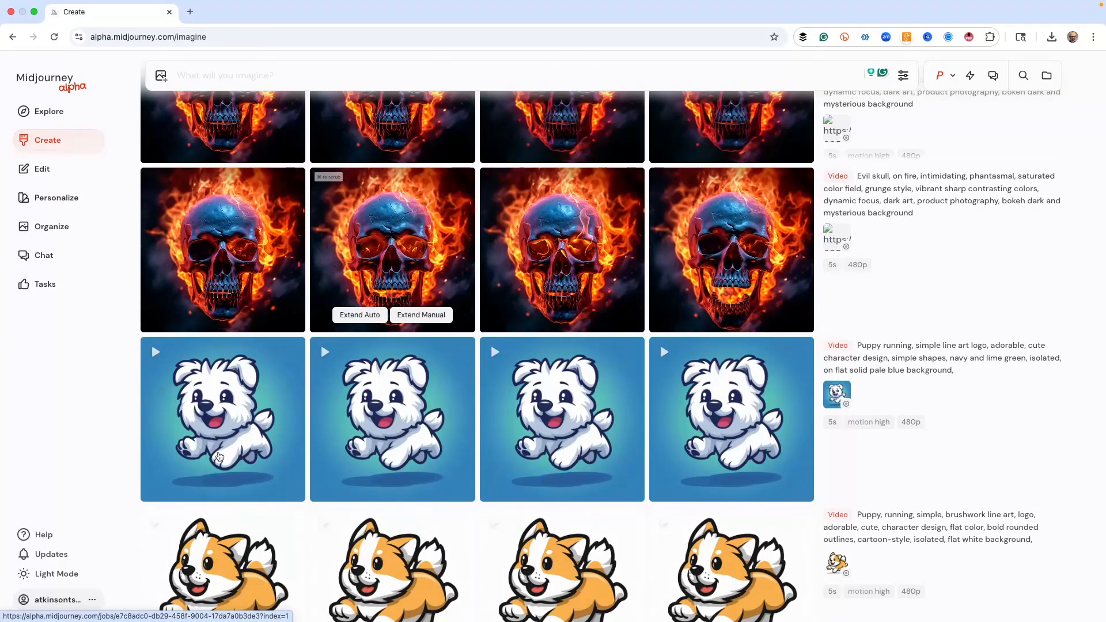
{"action": "left_click", "coordinate": [223, 418]}
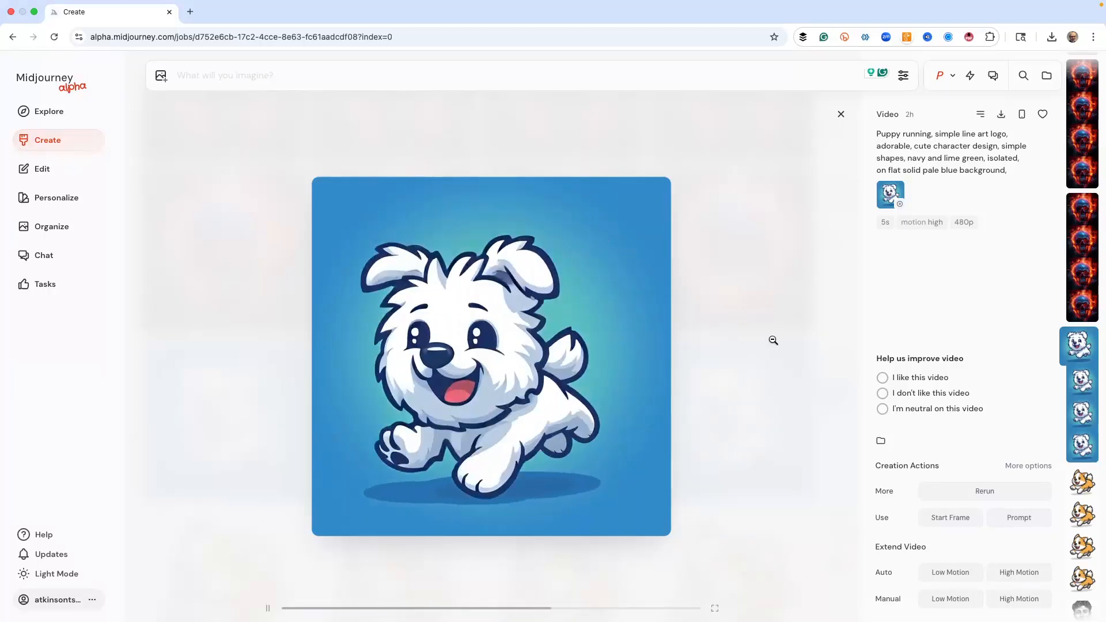
{"action": "left_click", "coordinate": [842, 114]}
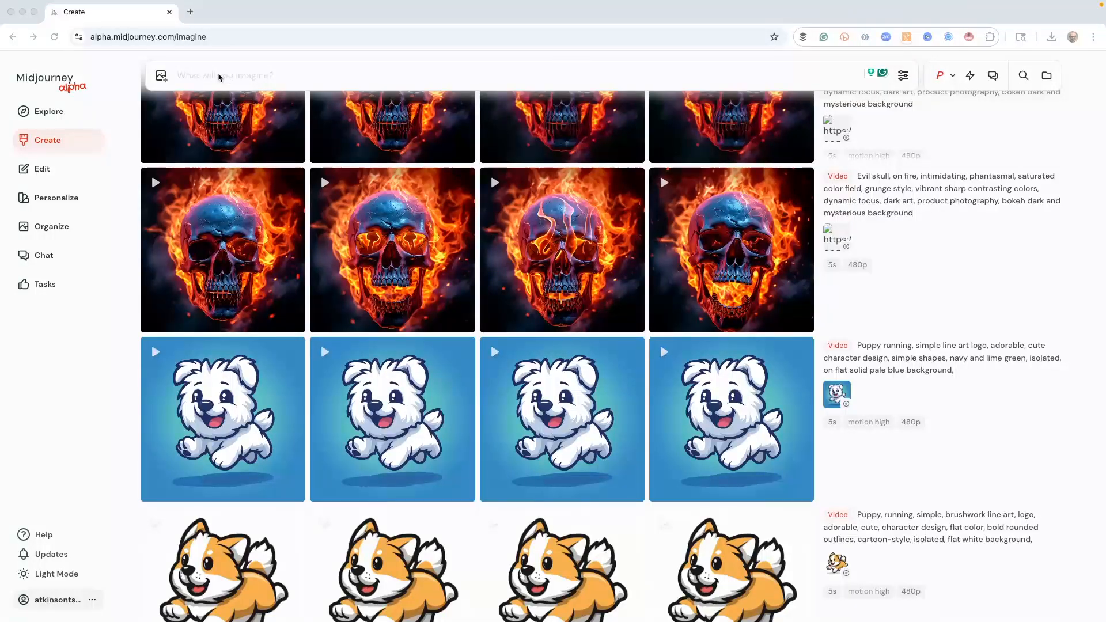
{"action": "left_click", "coordinate": [226, 76]}
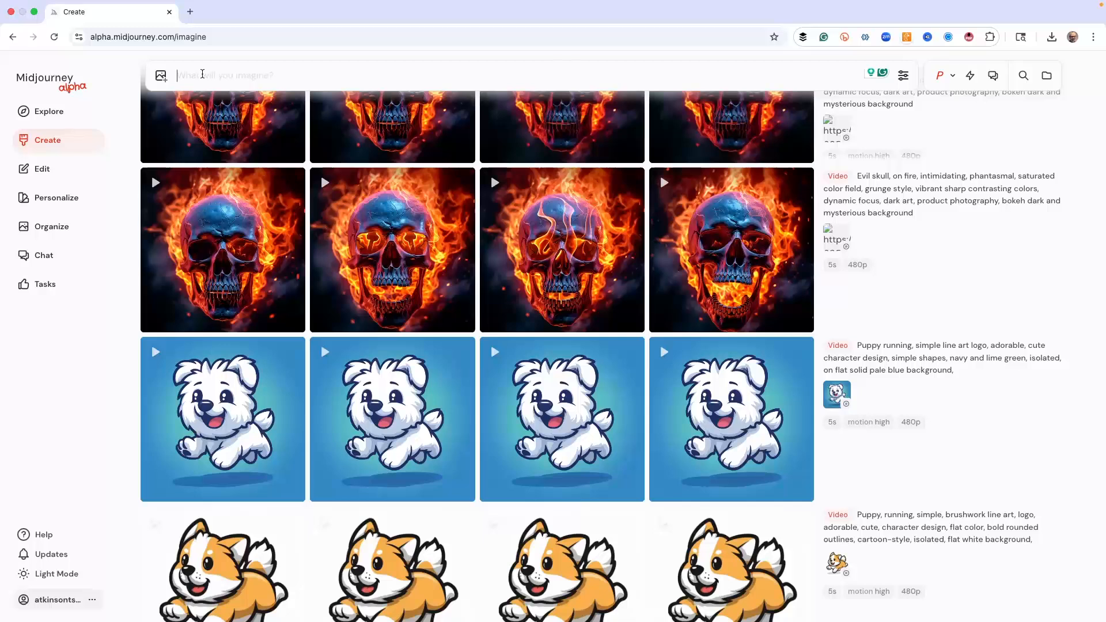
{"action": "type", "text": "Lion Bobblehead, action pose, Chibi style, isometric perspective, plastic, detailed, blue sports uniform, glossy, isolated, flat white background, --chaos 10 --ar 5:6 --sref 1329684908 --sw 20"}
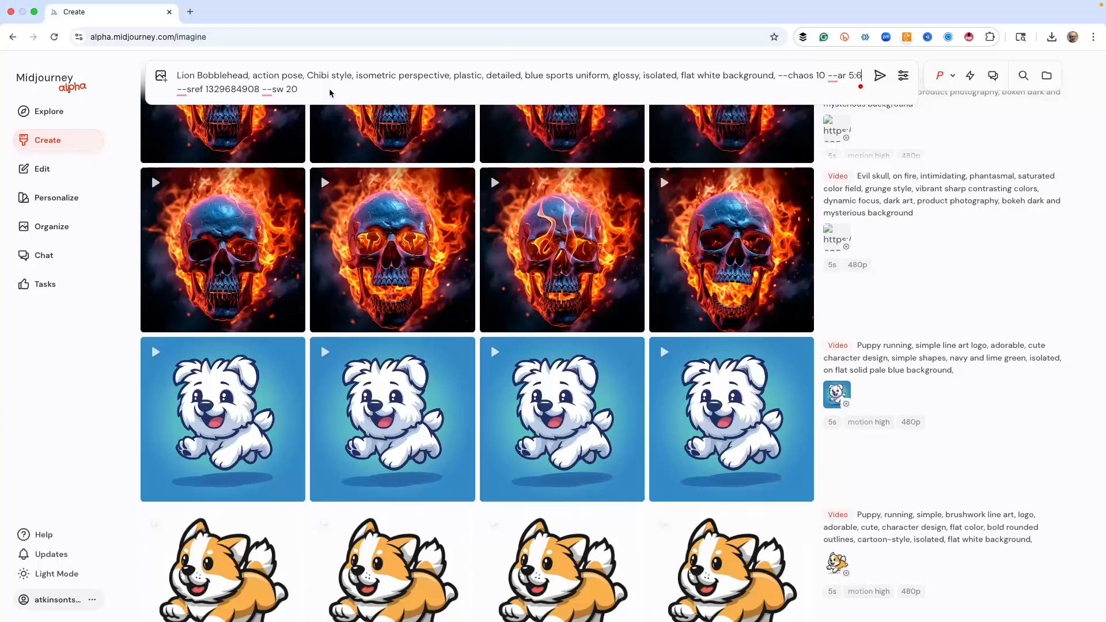
{"action": "mouse_move", "coordinate": [196, 96]}
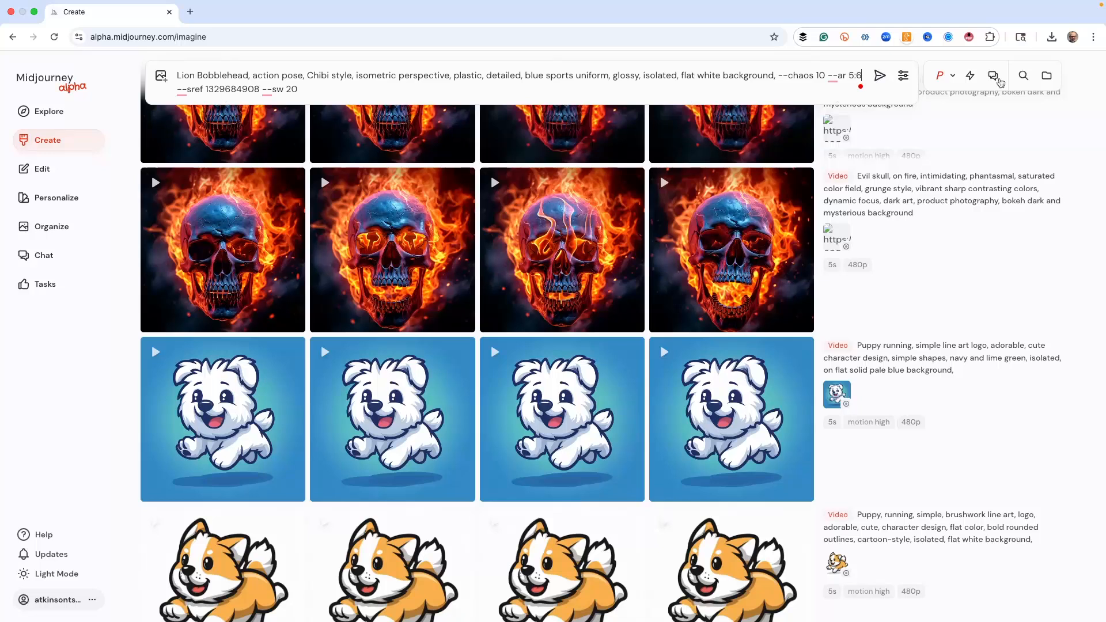
{"action": "left_click", "coordinate": [940, 76]}
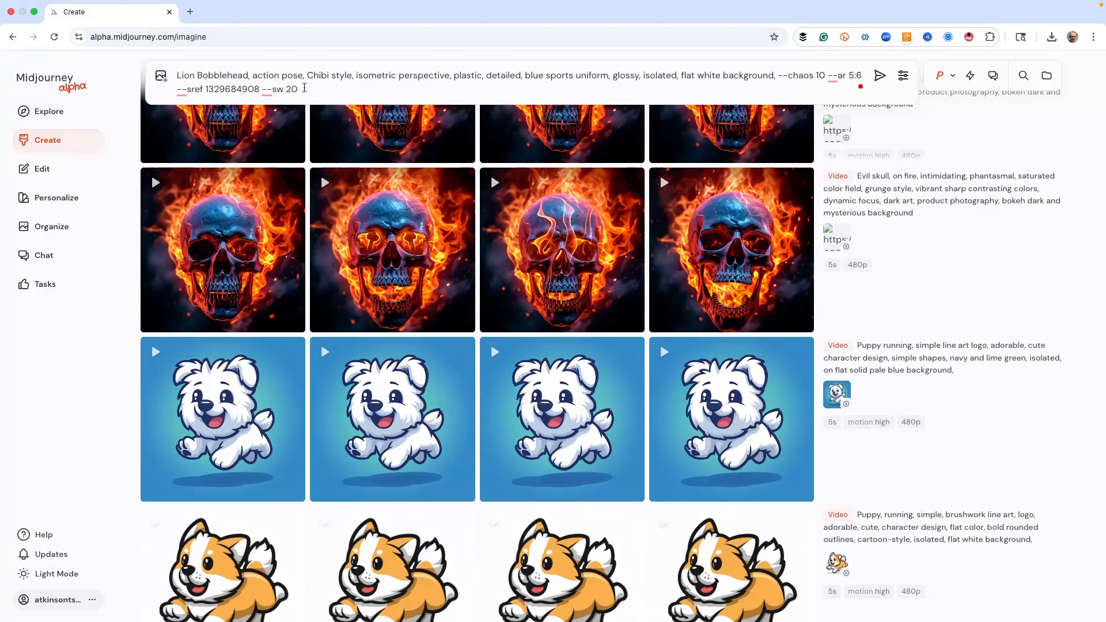
{"action": "type", "text": "--r"}
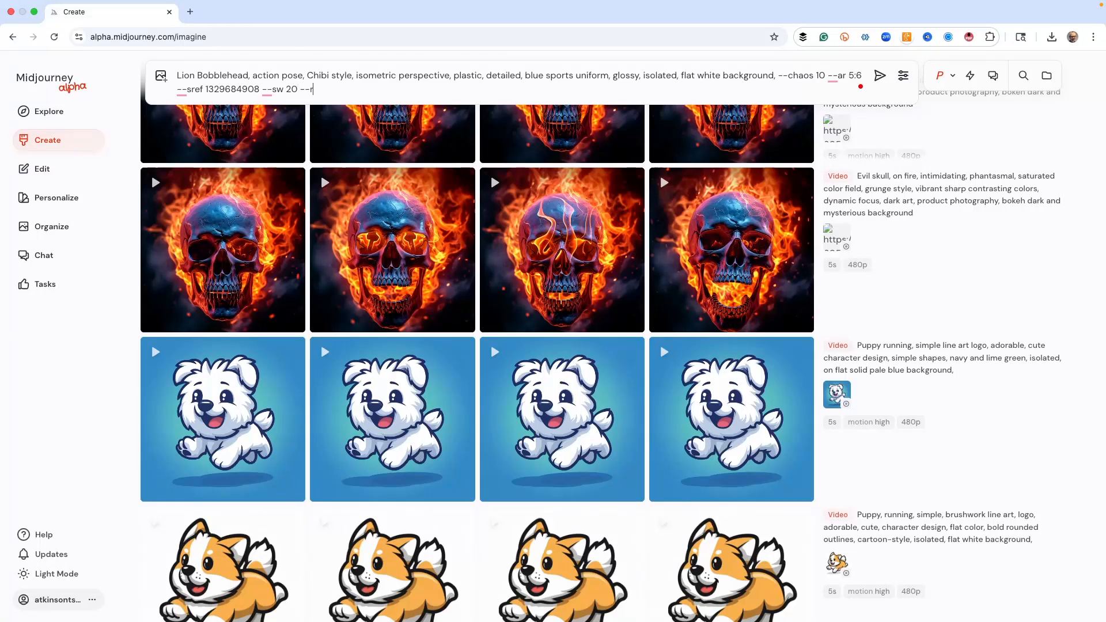
{"action": "type", "text": "4"}
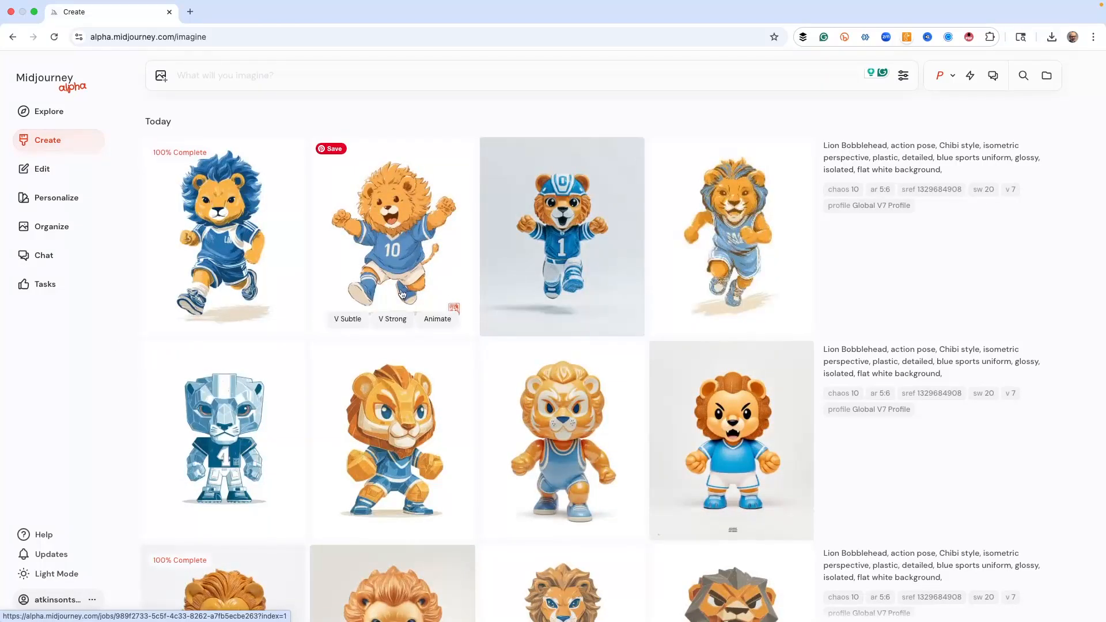
Scroll the lion results to the orange lion in the blue tank top
{"action": "scroll", "scroll_direction": "down", "scroll_amount": 3}
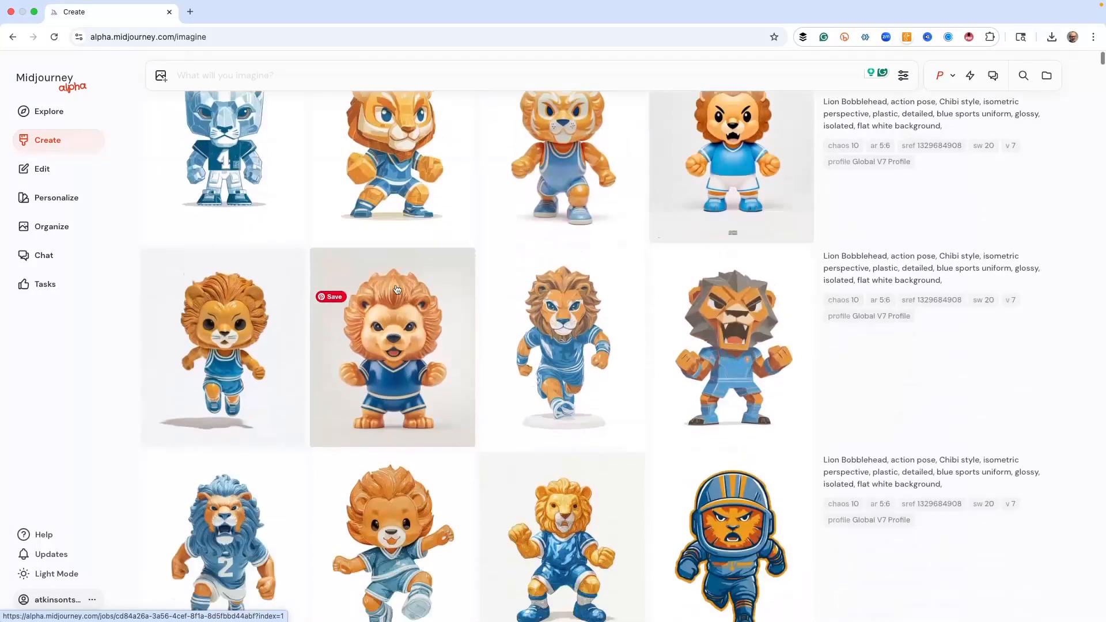
{"action": "scroll", "scroll_direction": "down", "scroll_amount": 3}
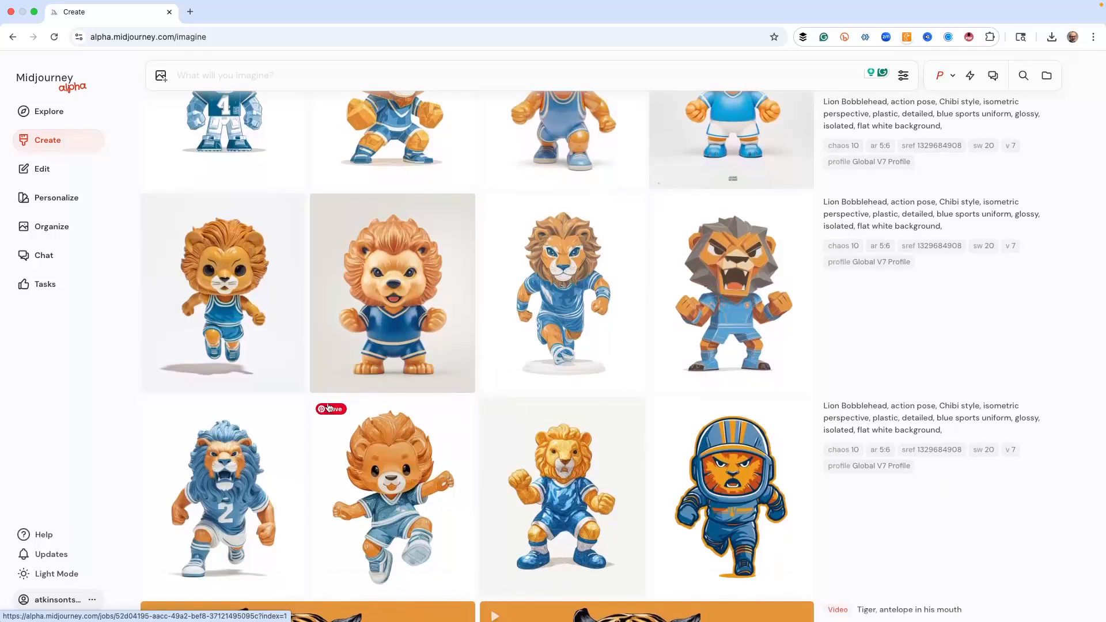
{"action": "scroll", "scroll_direction": "down", "scroll_amount": 3}
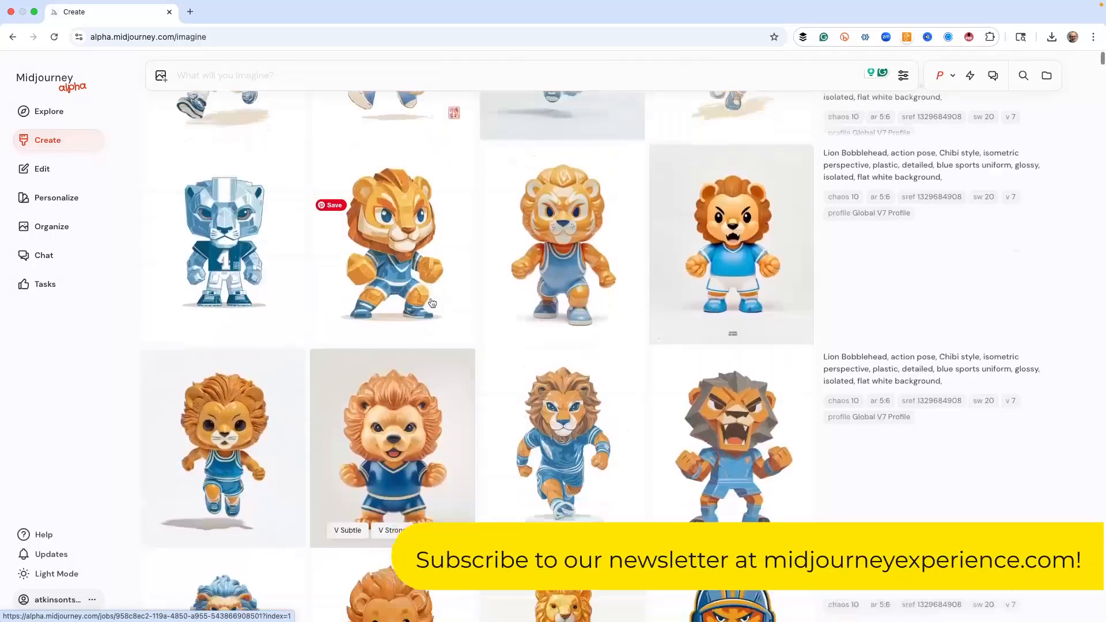
{"action": "scroll", "scroll_direction": "down", "scroll_amount": 3}
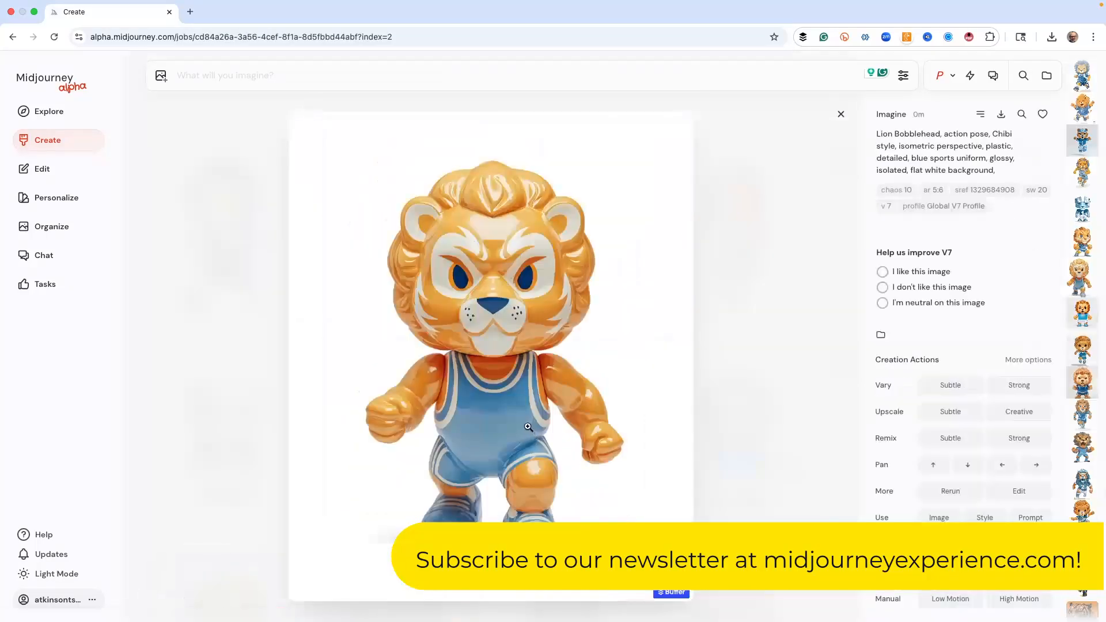
{"action": "mouse_move", "coordinate": [476, 295]}
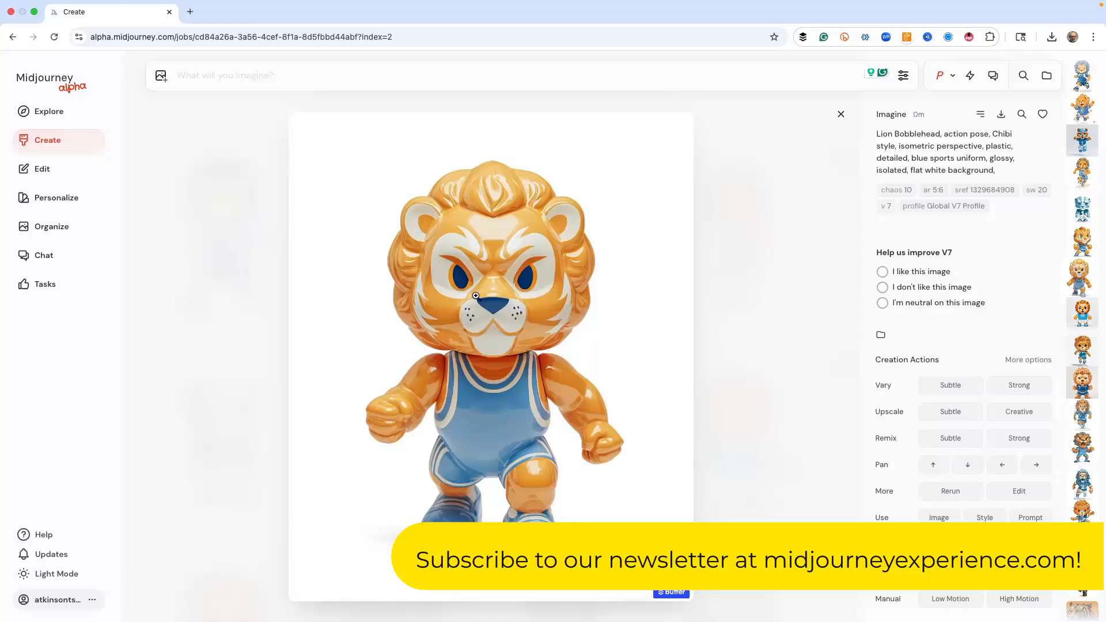
Queue an Auto Low Motion 5-second animation of the orange lion bobblehead
{"action": "left_click", "coordinate": [840, 114]}
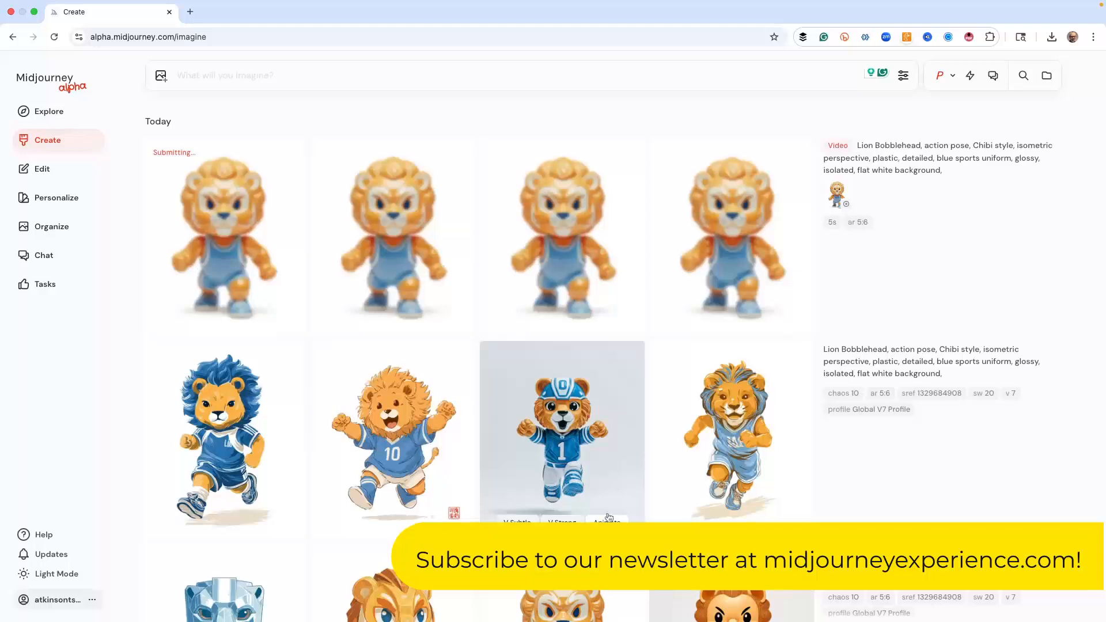
{"action": "scroll", "scroll_direction": "down", "scroll_amount": 3}
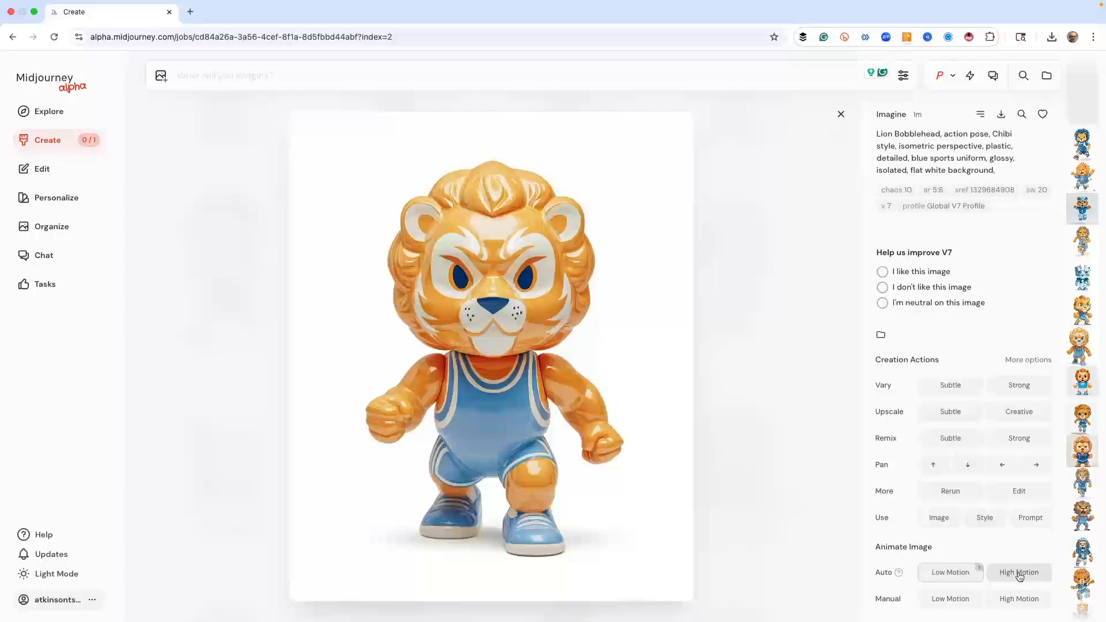
Queue an Auto High Motion lion video, then manual 'Lion Bobblehead, running' and 'jumping' animations
{"action": "left_click", "coordinate": [1019, 573]}
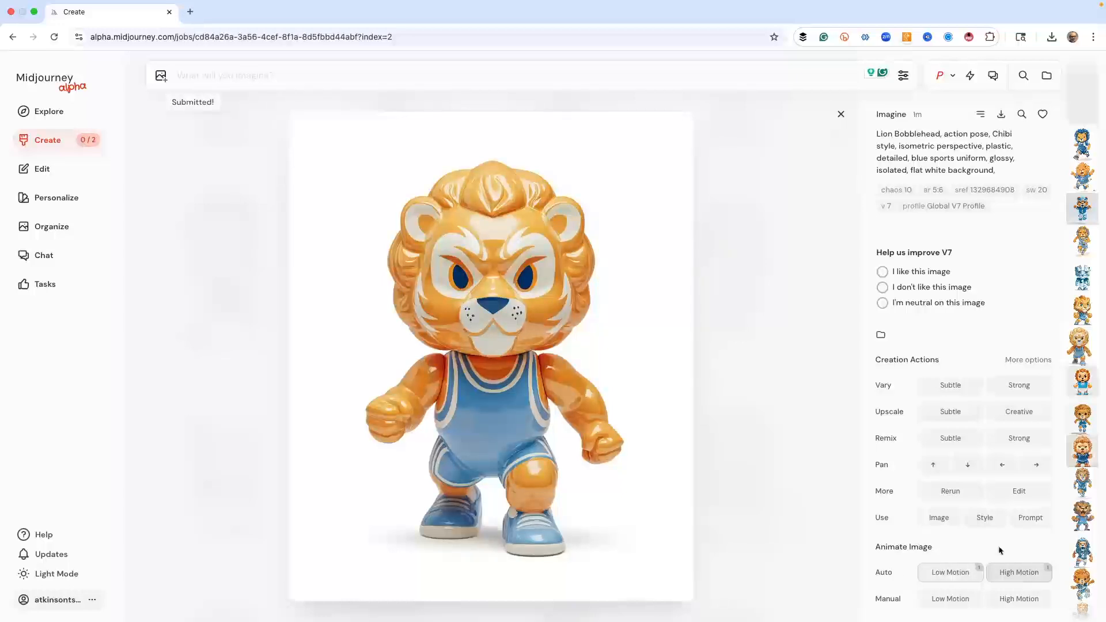
{"action": "mouse_move", "coordinate": [888, 598]}
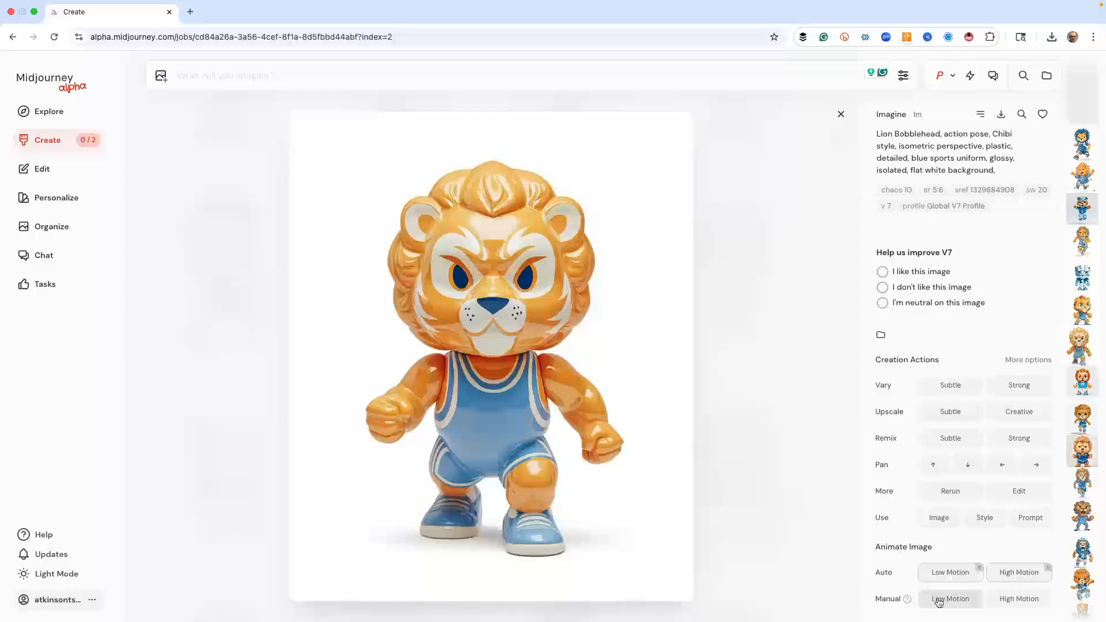
{"action": "left_click", "coordinate": [951, 600]}
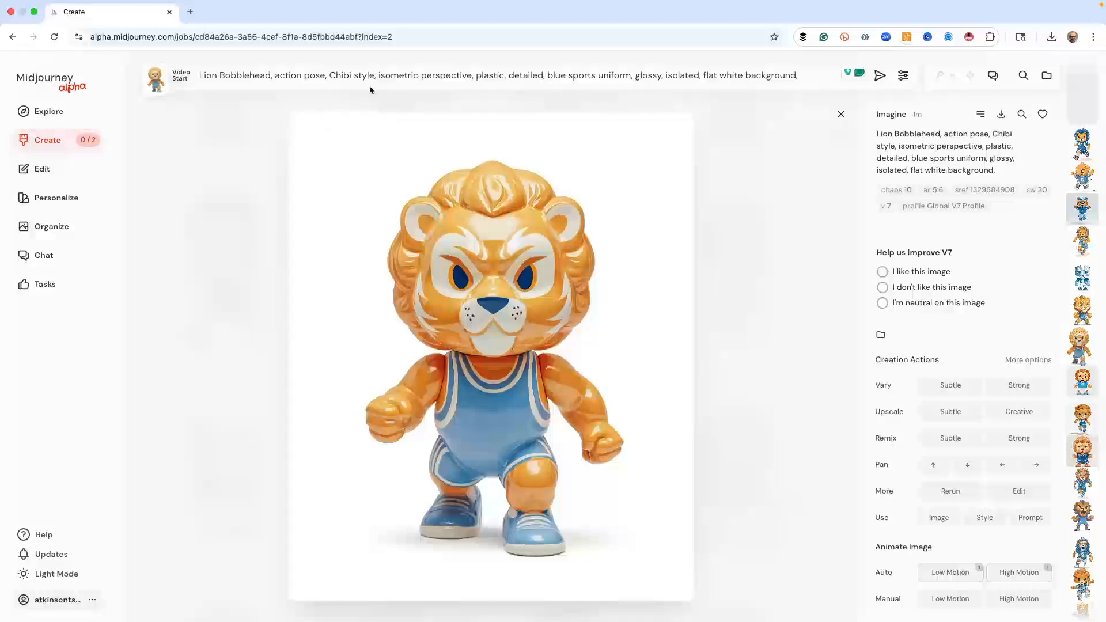
{"action": "double_click", "coordinate": [300, 76]}
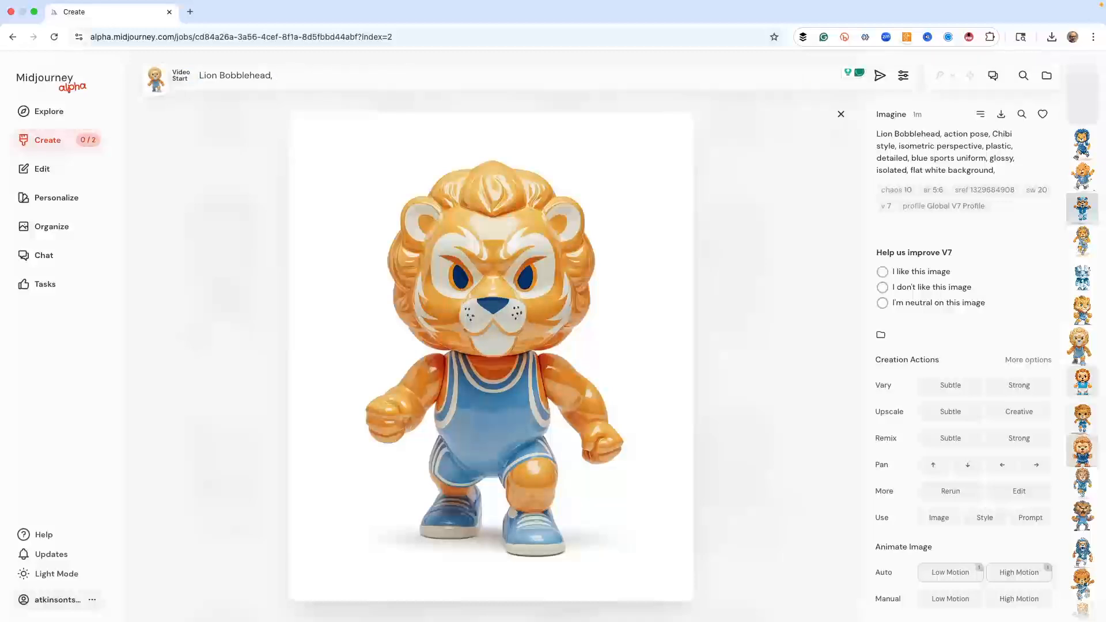
{"action": "type", "text": "runing"}
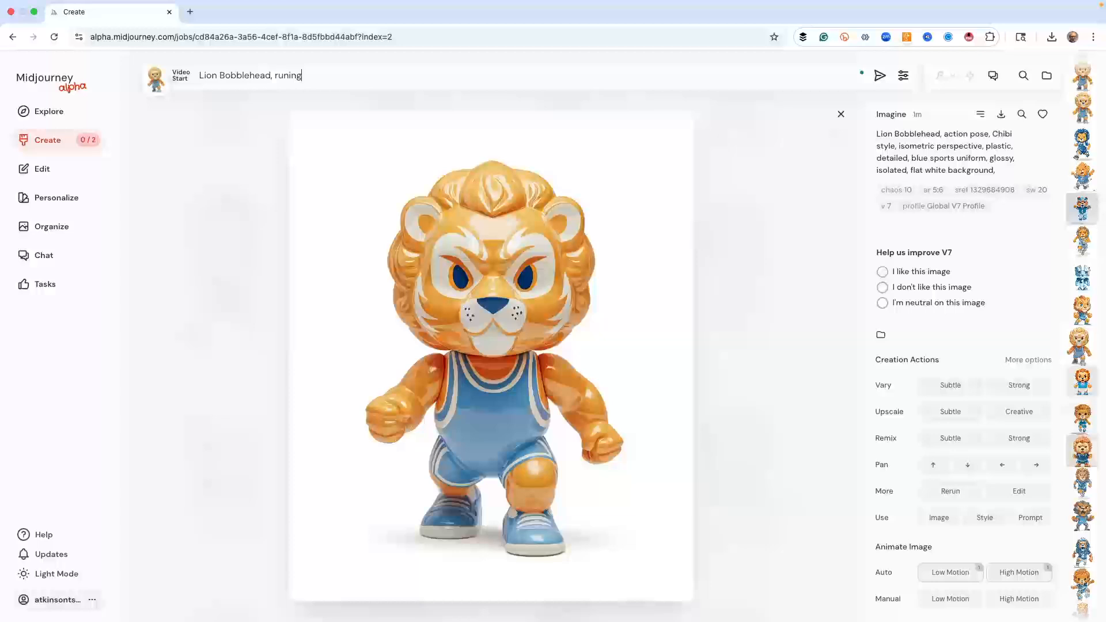
{"action": "key", "text": "BackSpace"}
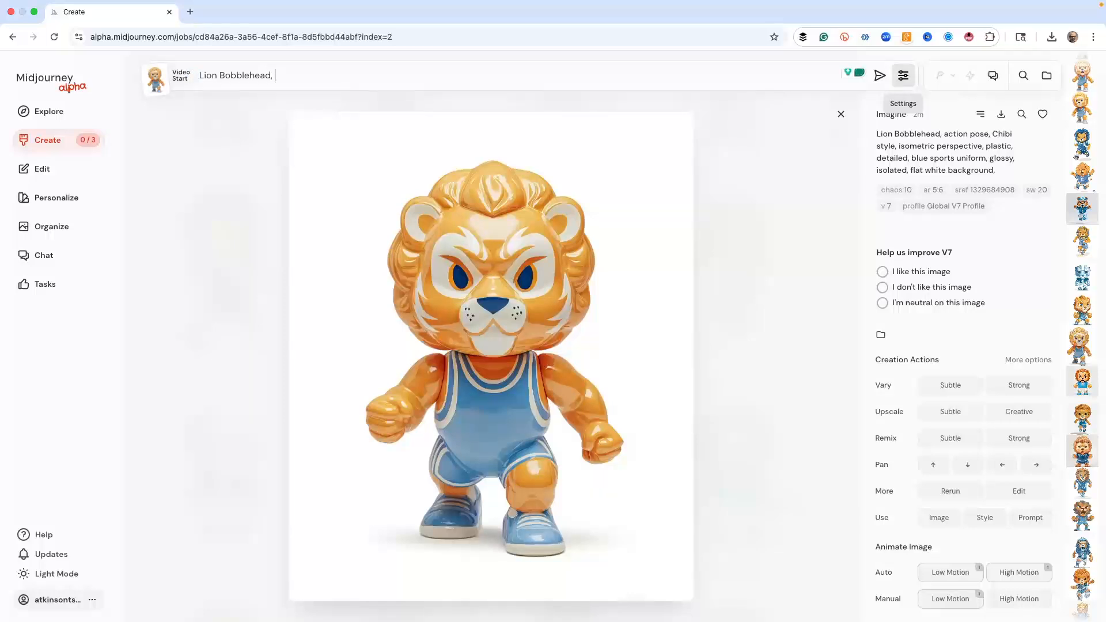
{"action": "type", "text": "jumping"}
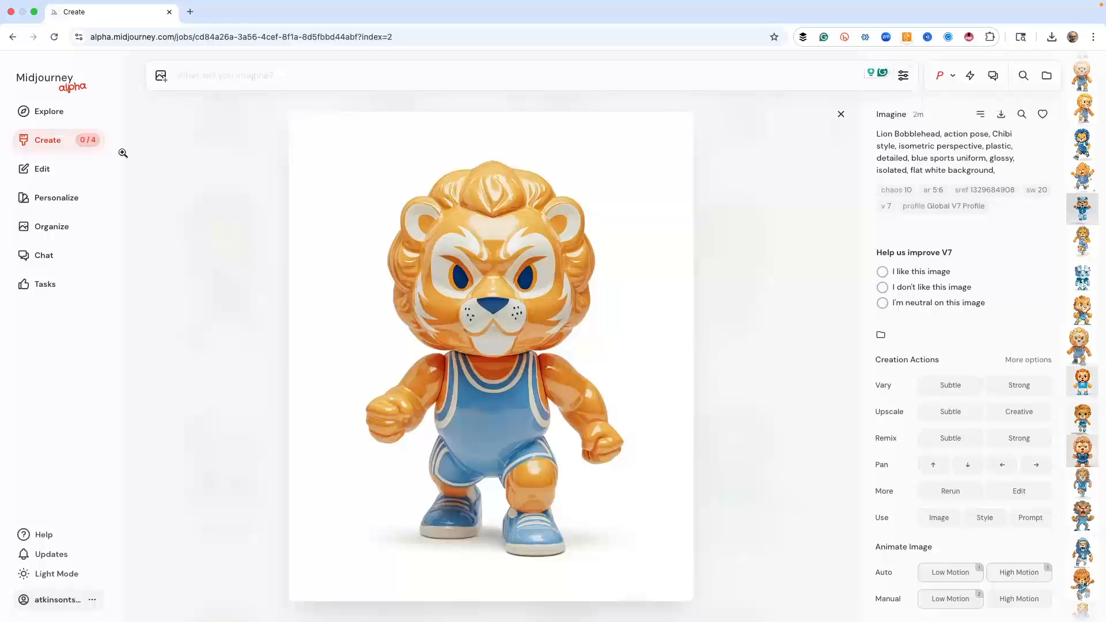
{"action": "left_click", "coordinate": [840, 114]}
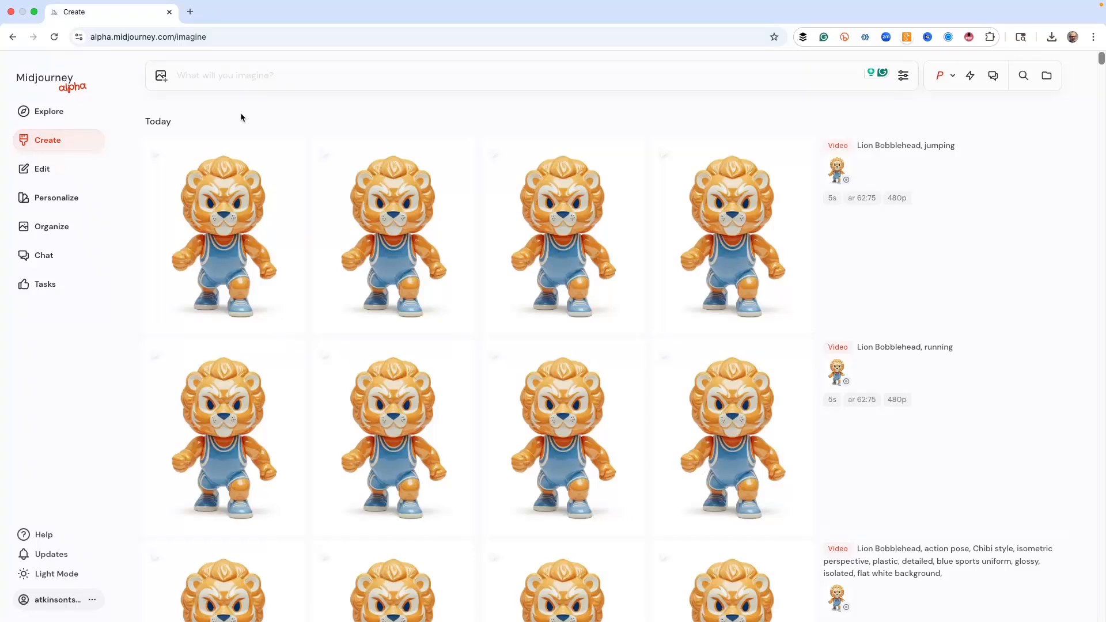
{"action": "mouse_move", "coordinate": [291, 121]}
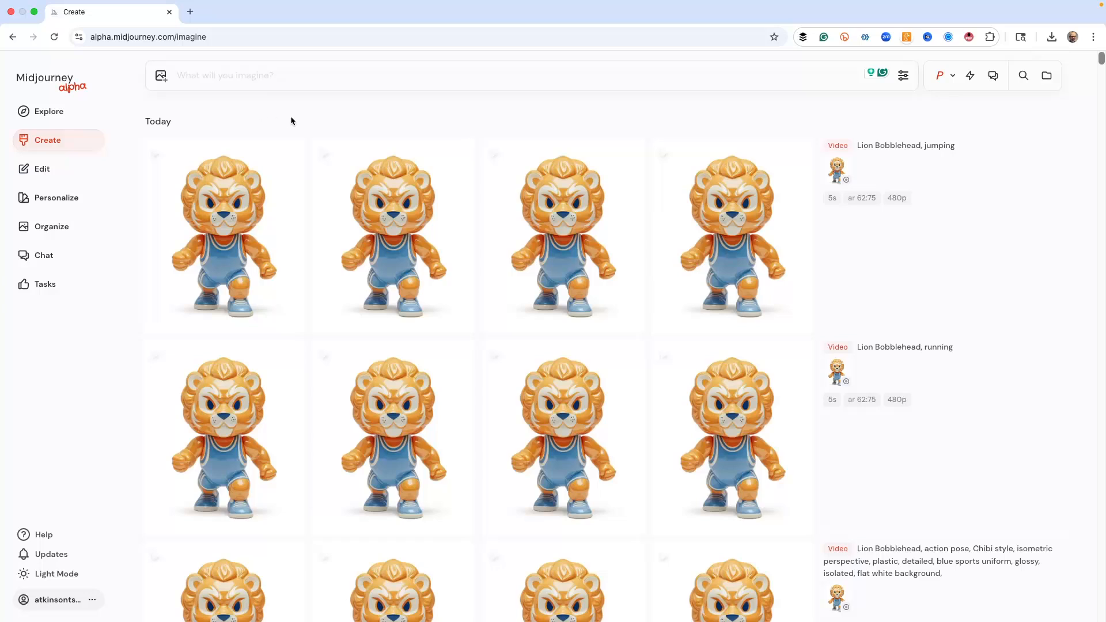
{"action": "scroll", "scroll_direction": "down", "scroll_amount": 3}
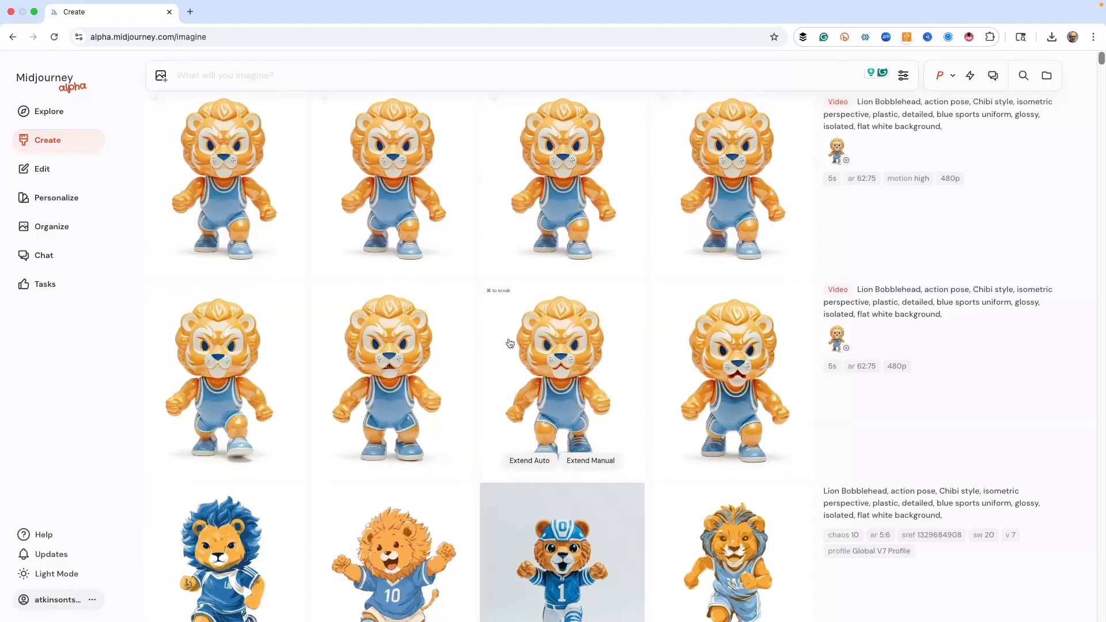
{"action": "mouse_move", "coordinate": [563, 599]}
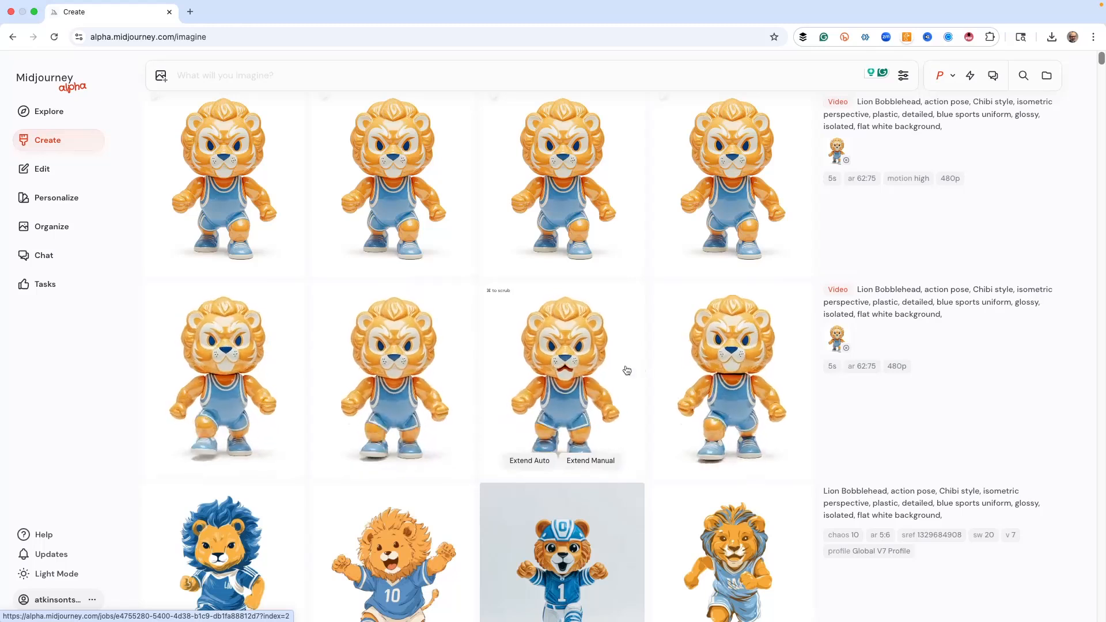
{"action": "scroll", "scroll_direction": "down", "scroll_amount": 3}
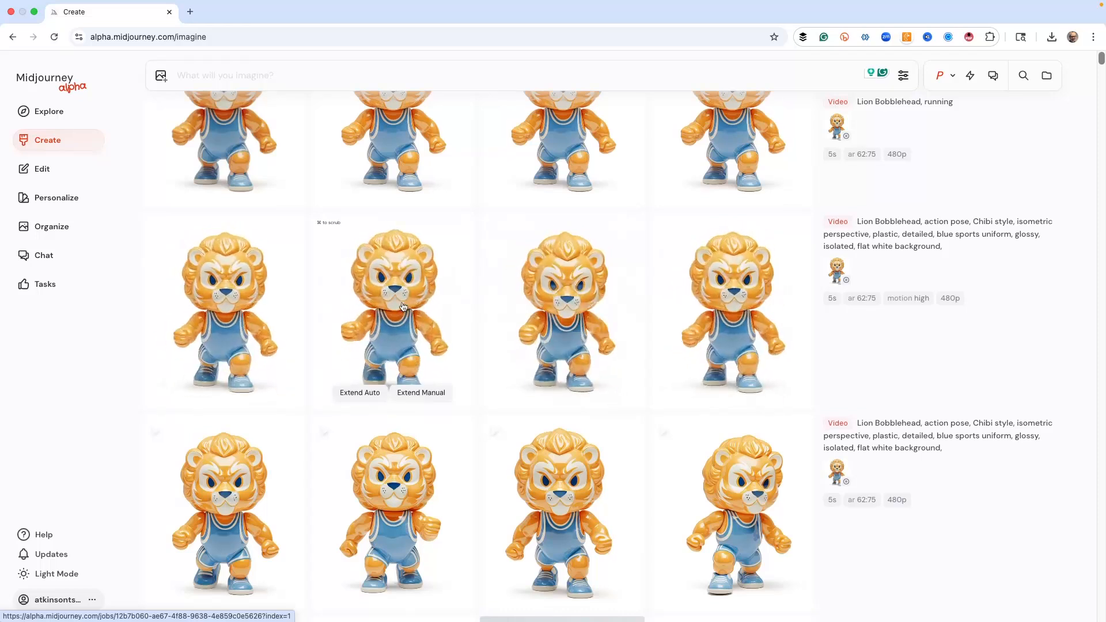
{"action": "scroll", "scroll_direction": "down", "scroll_amount": 3}
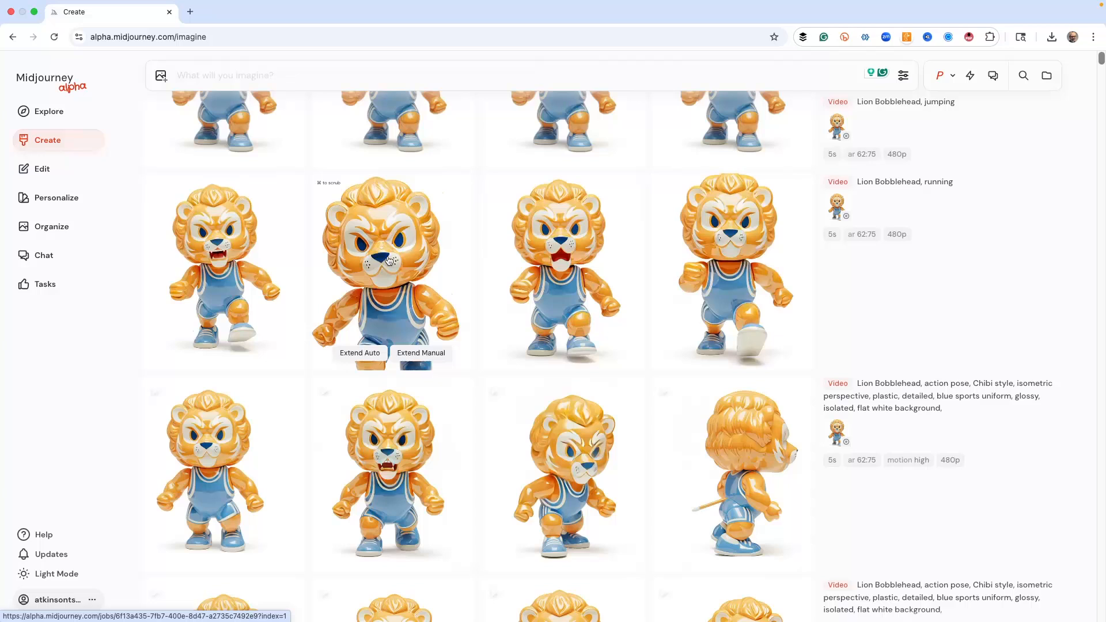
{"action": "scroll", "scroll_direction": "down", "scroll_amount": 3}
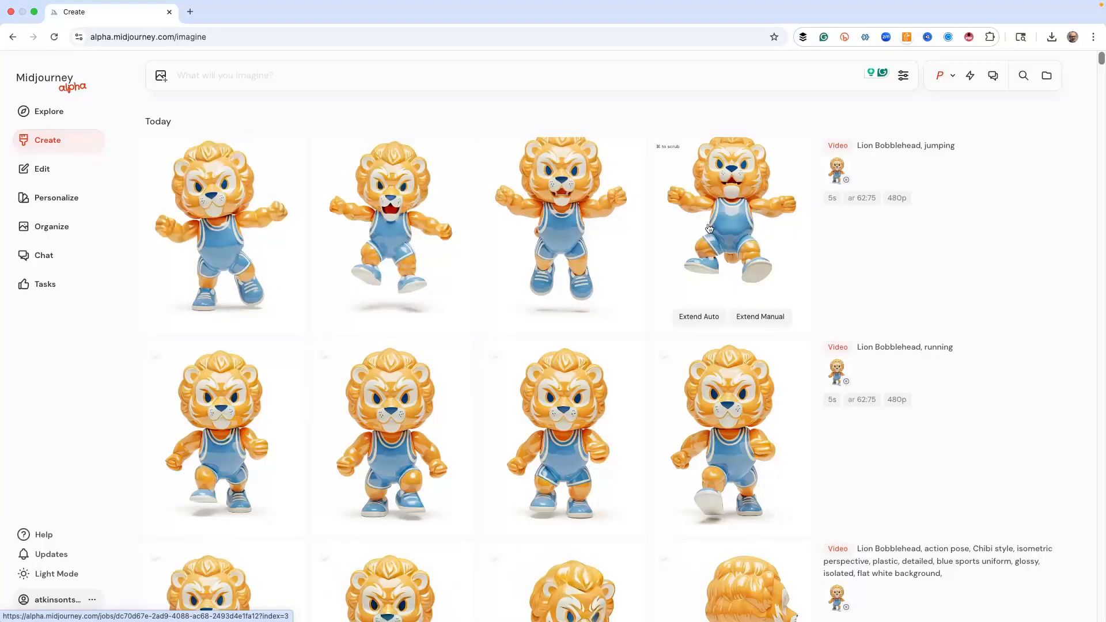
{"action": "scroll", "scroll_direction": "down", "scroll_amount": 3}
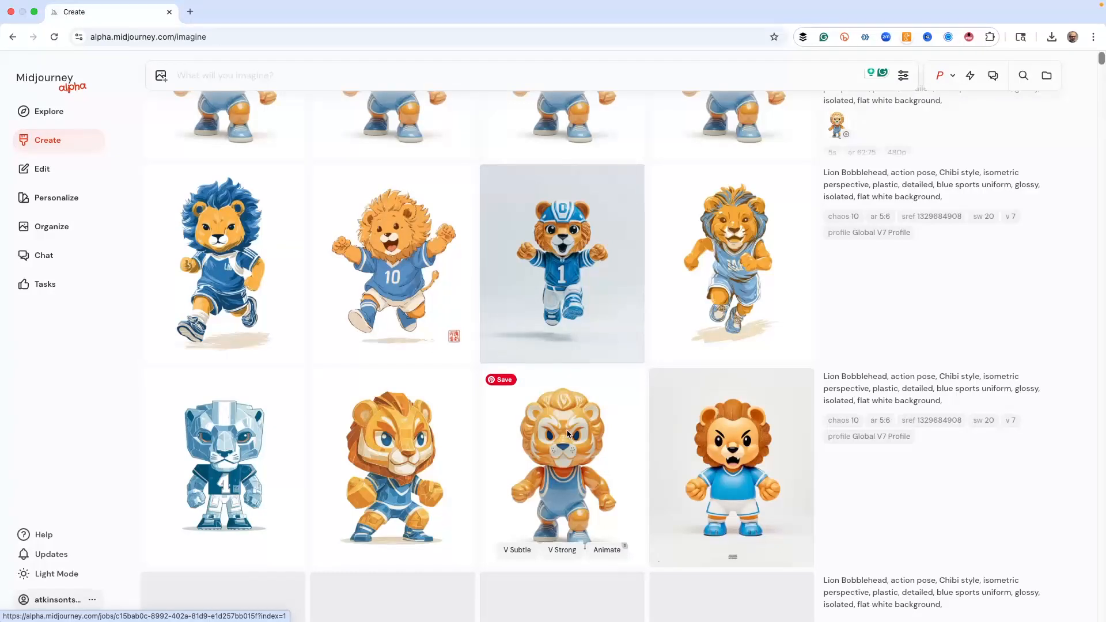
Use the orange lion image as a style reference and change the prompt to 'Elephant Bobblehead'
{"action": "left_click", "coordinate": [562, 459]}
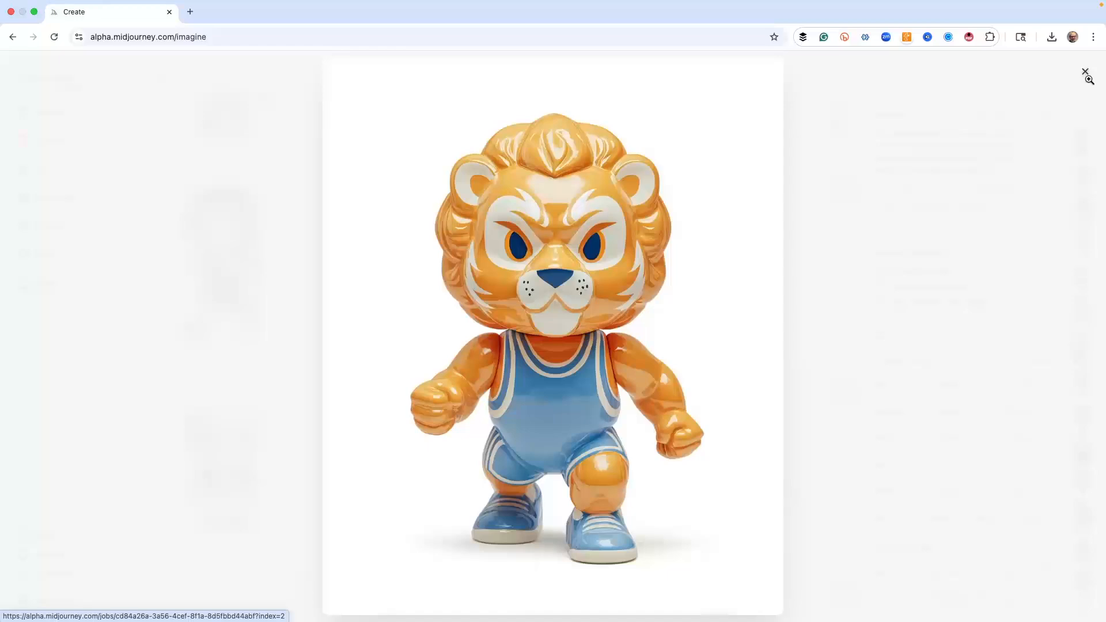
{"action": "left_click", "coordinate": [1086, 72]}
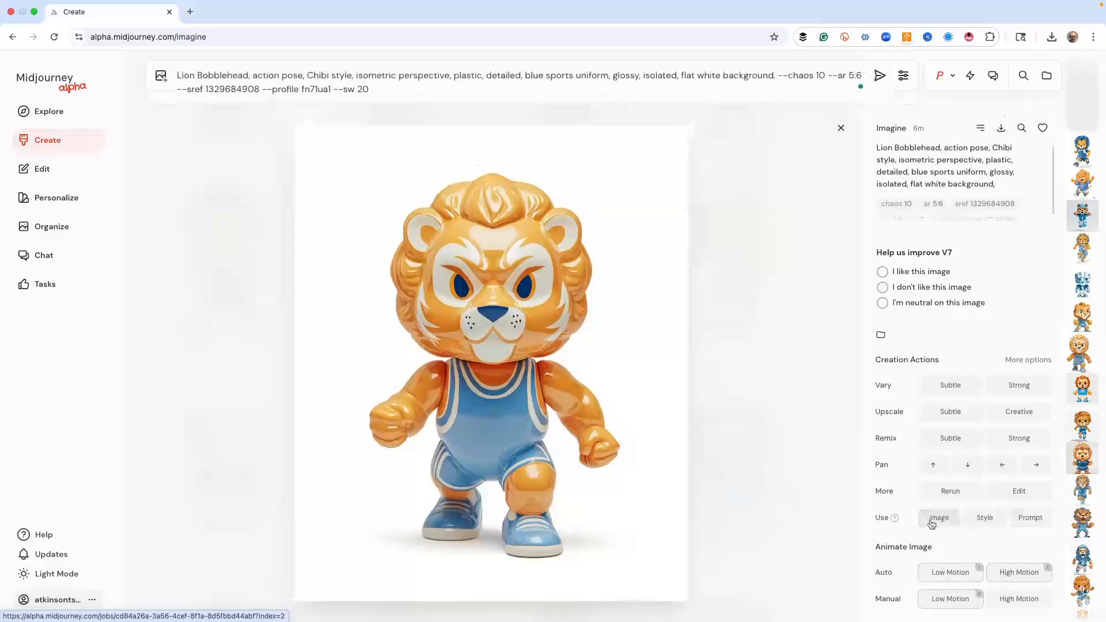
{"action": "left_click", "coordinate": [938, 517]}
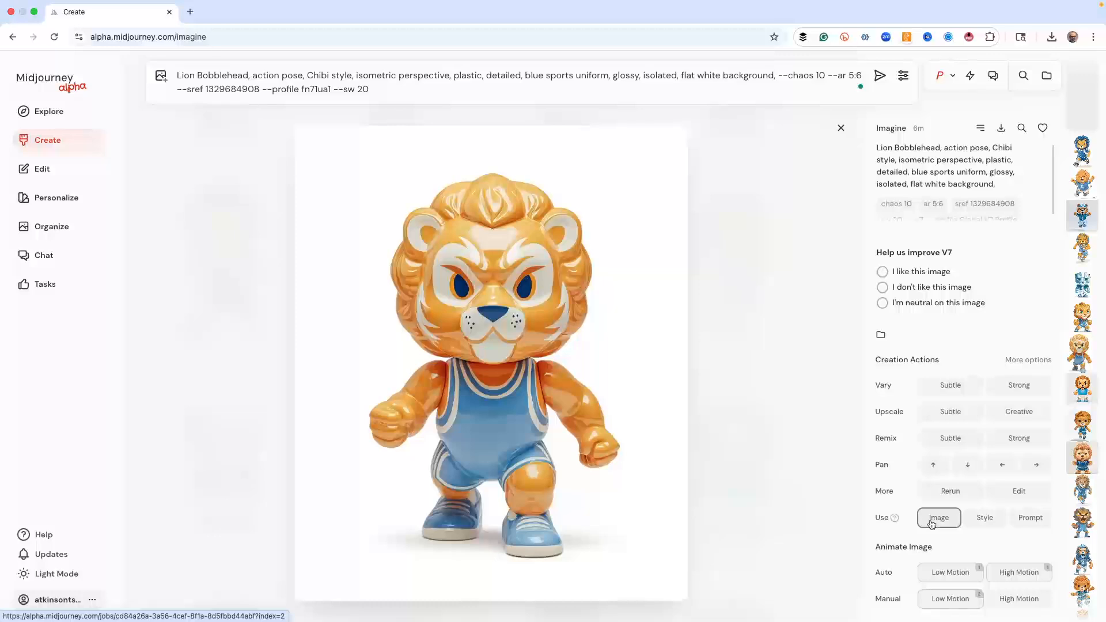
{"action": "left_click", "coordinate": [938, 518]}
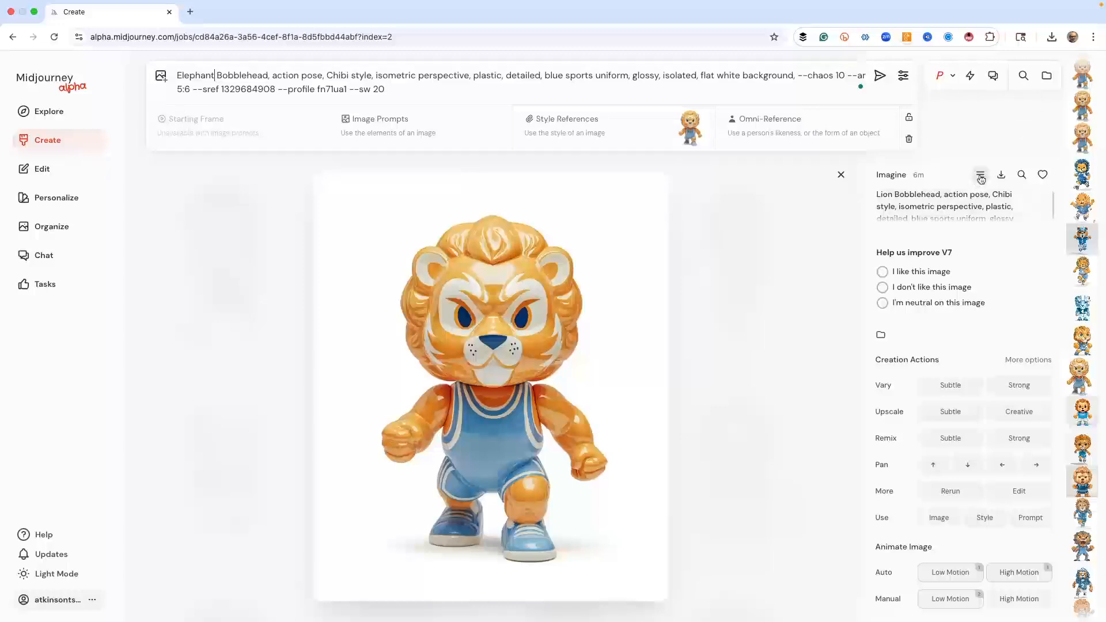
Copy the lion image's seed, add it as --seed to the elephant prompt, and submit it
{"action": "left_click", "coordinate": [980, 174]}
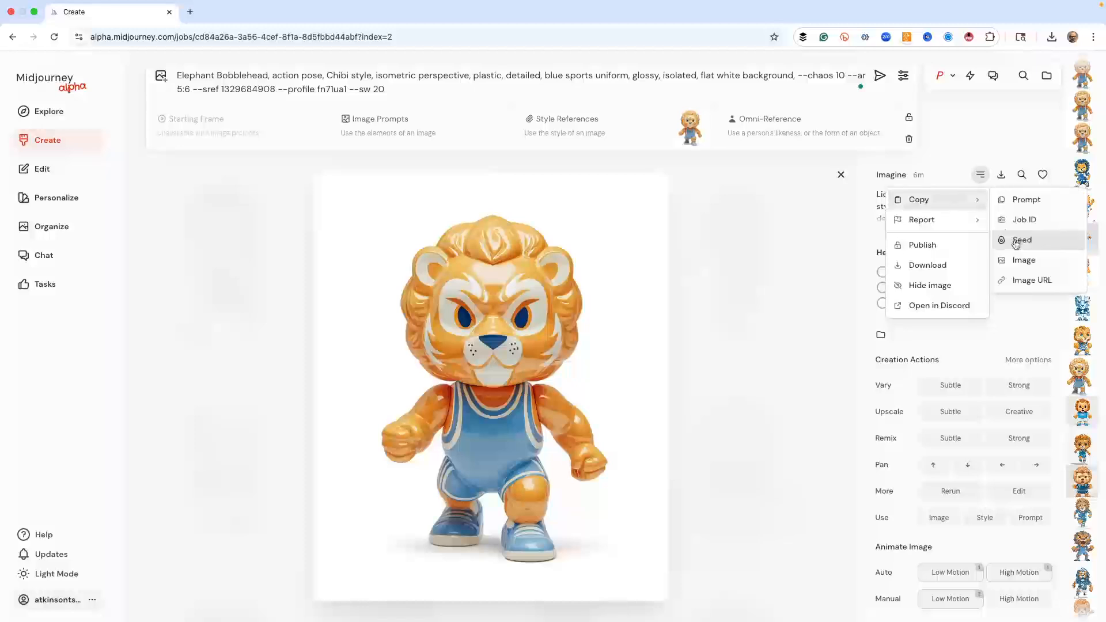
{"action": "left_click", "coordinate": [1022, 240]}
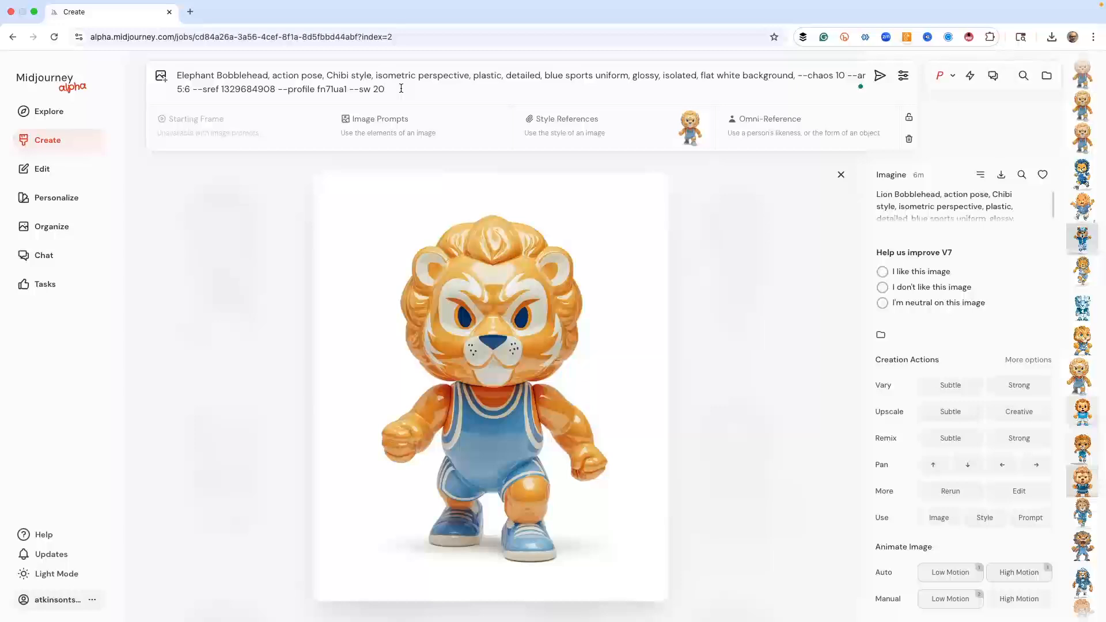
{"action": "type", "text": "--s"}
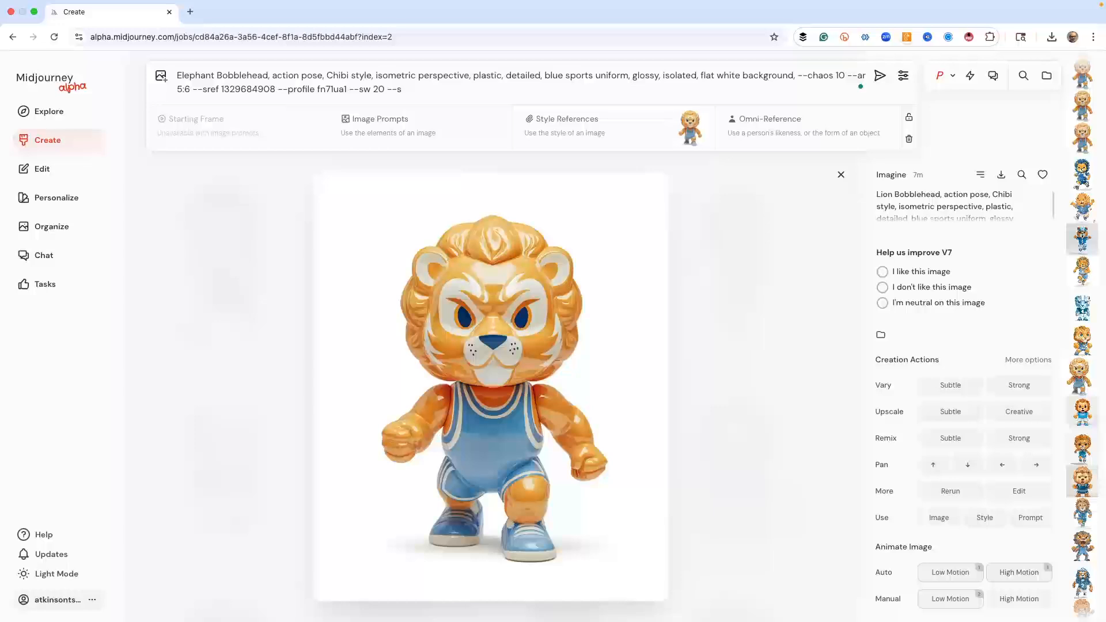
{"action": "type", "text": "--seed"}
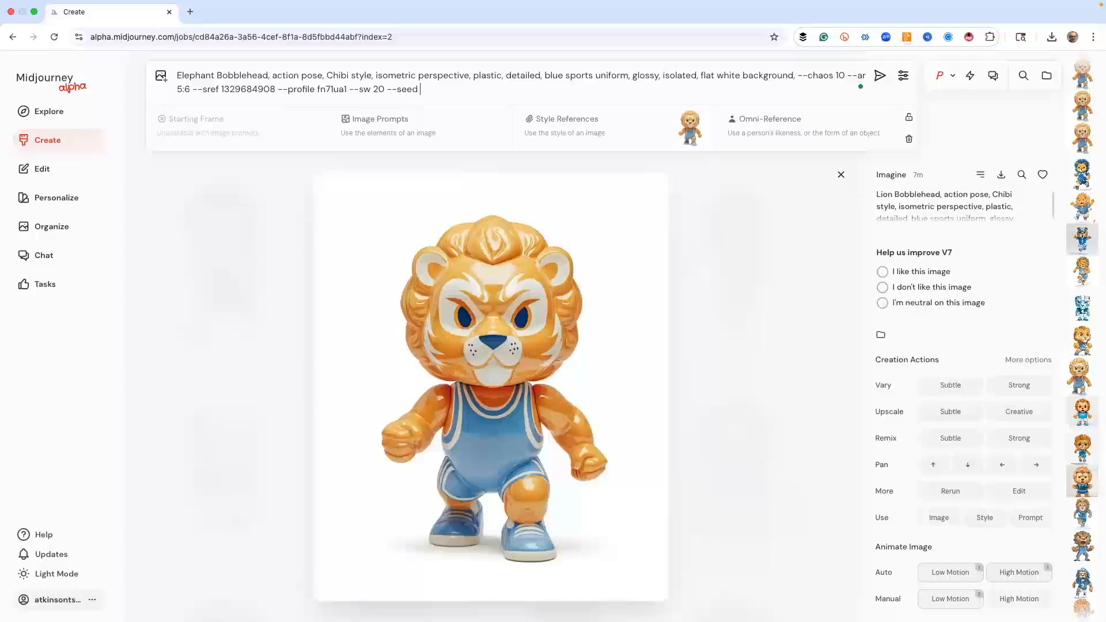
{"action": "left_click", "coordinate": [840, 174]}
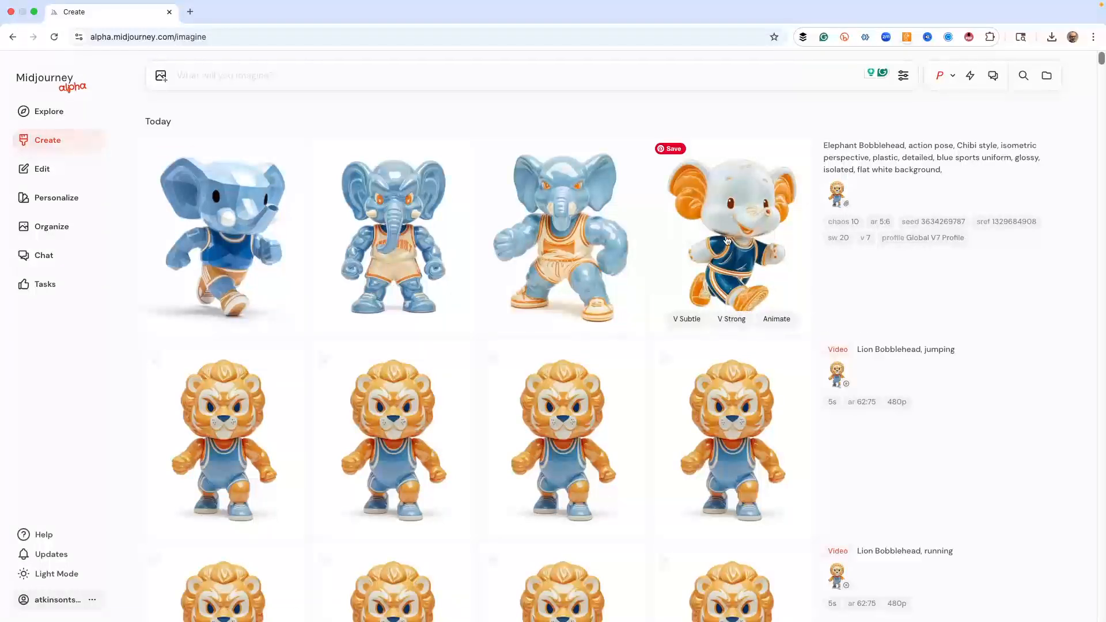
Open the fourth, white-and-orange elephant bobblehead in detail view
{"action": "left_click", "coordinate": [733, 236]}
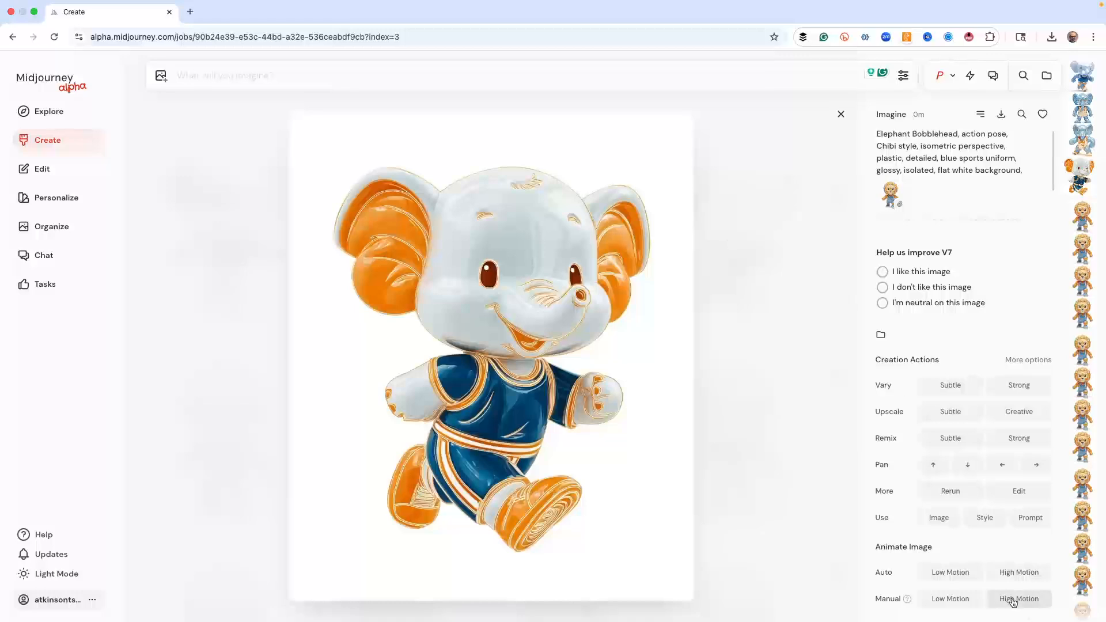
Queue a Manual High Motion 'jumping' elephant video, then begin a Manual Low Motion prompt 'lau…'
{"action": "left_click", "coordinate": [1018, 598]}
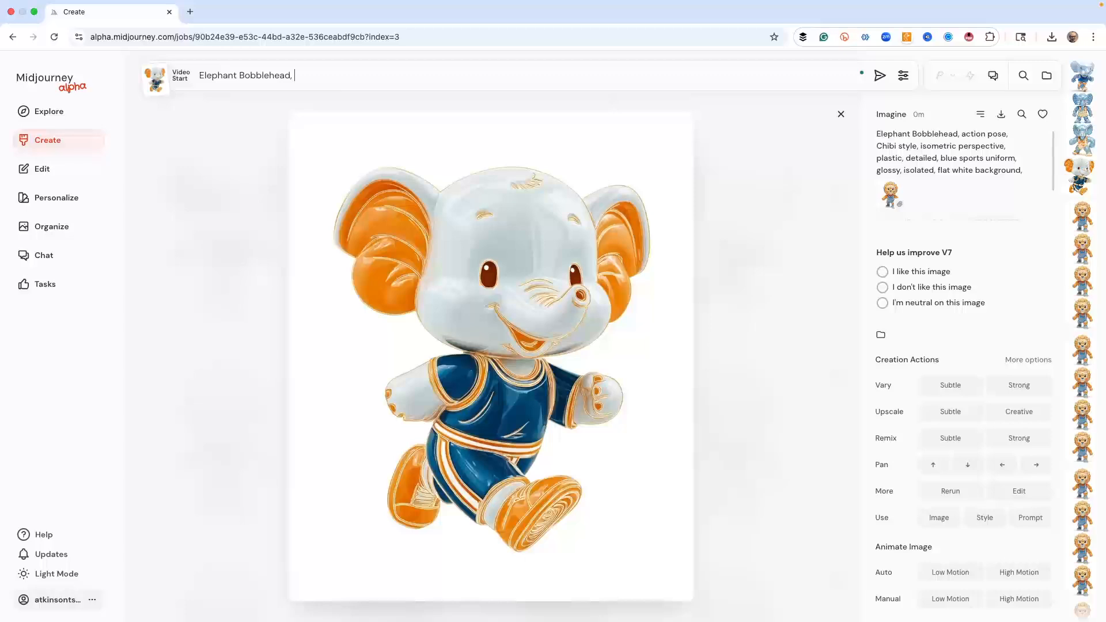
{"action": "type", "text": "jumping"}
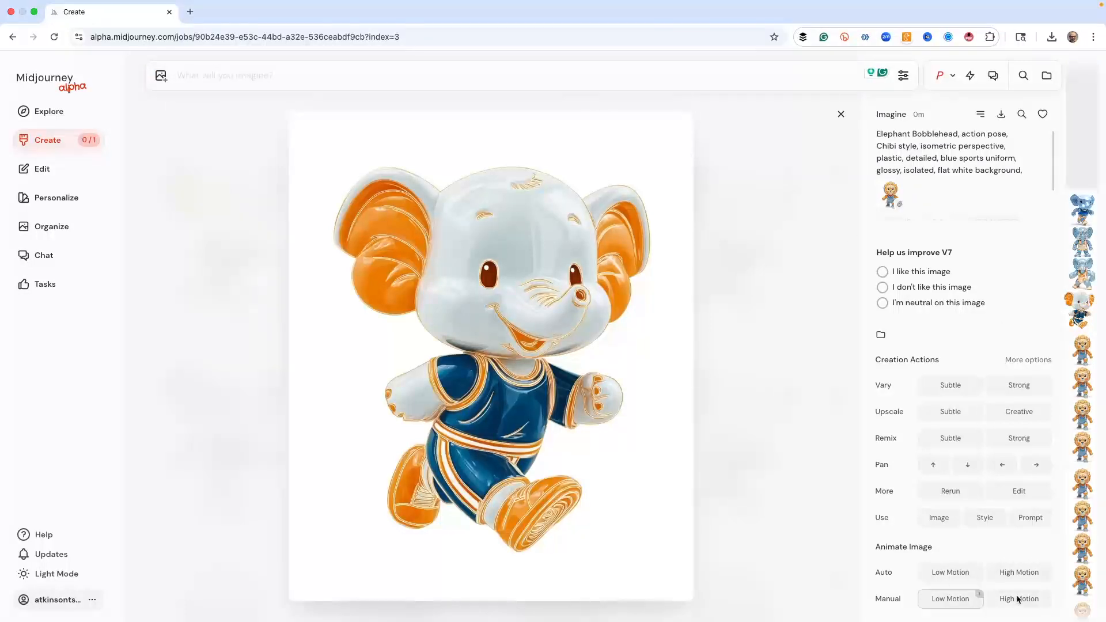
{"action": "left_click", "coordinate": [1018, 598]}
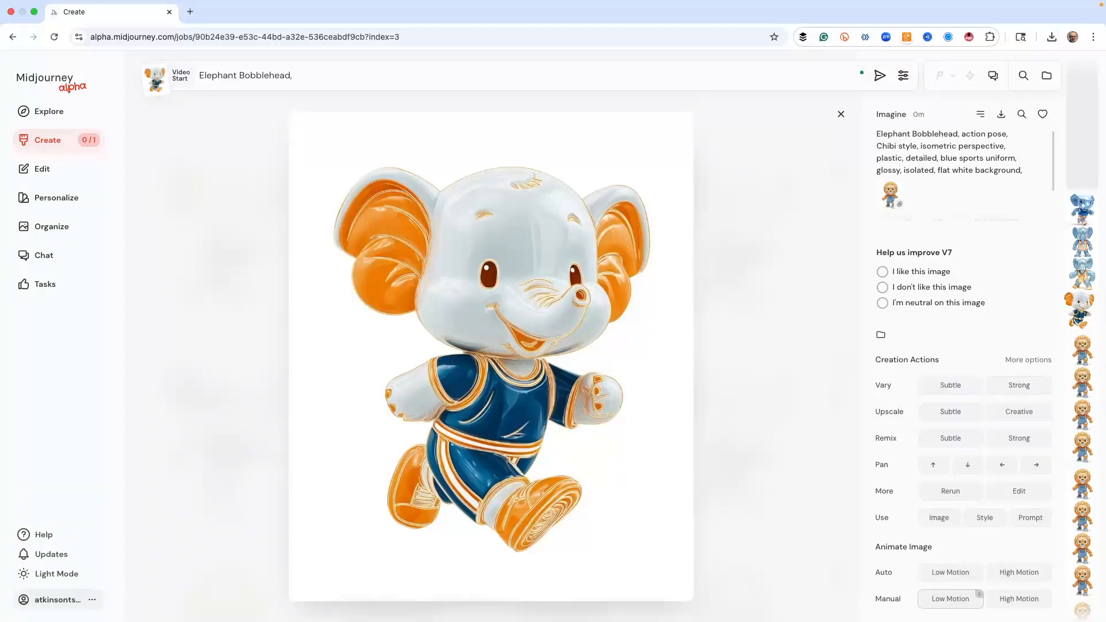
{"action": "type", "text": "lau"}
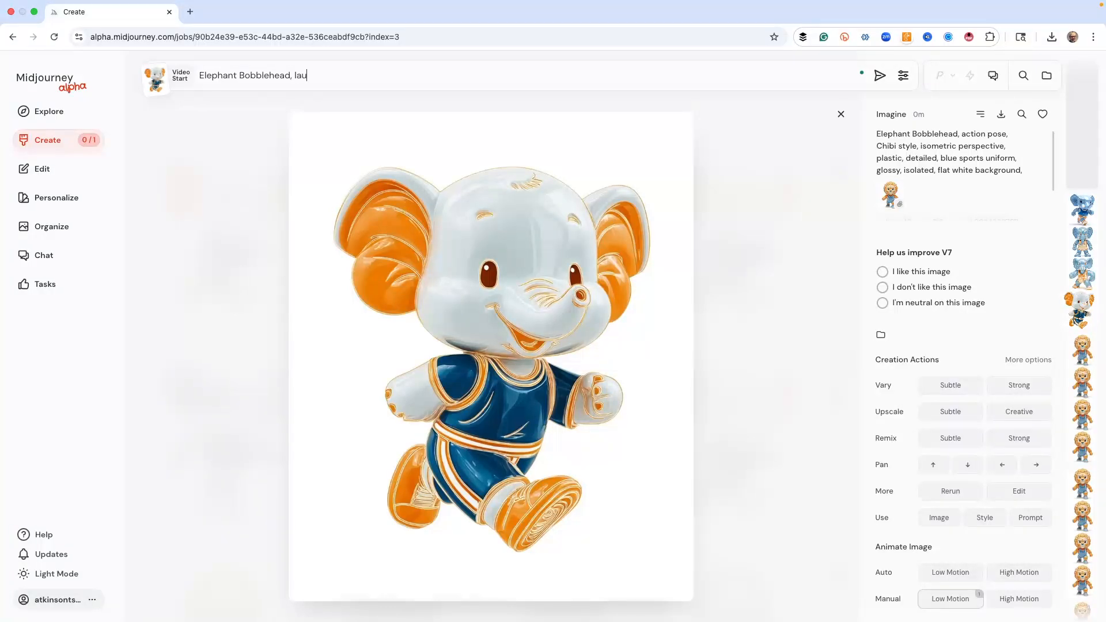